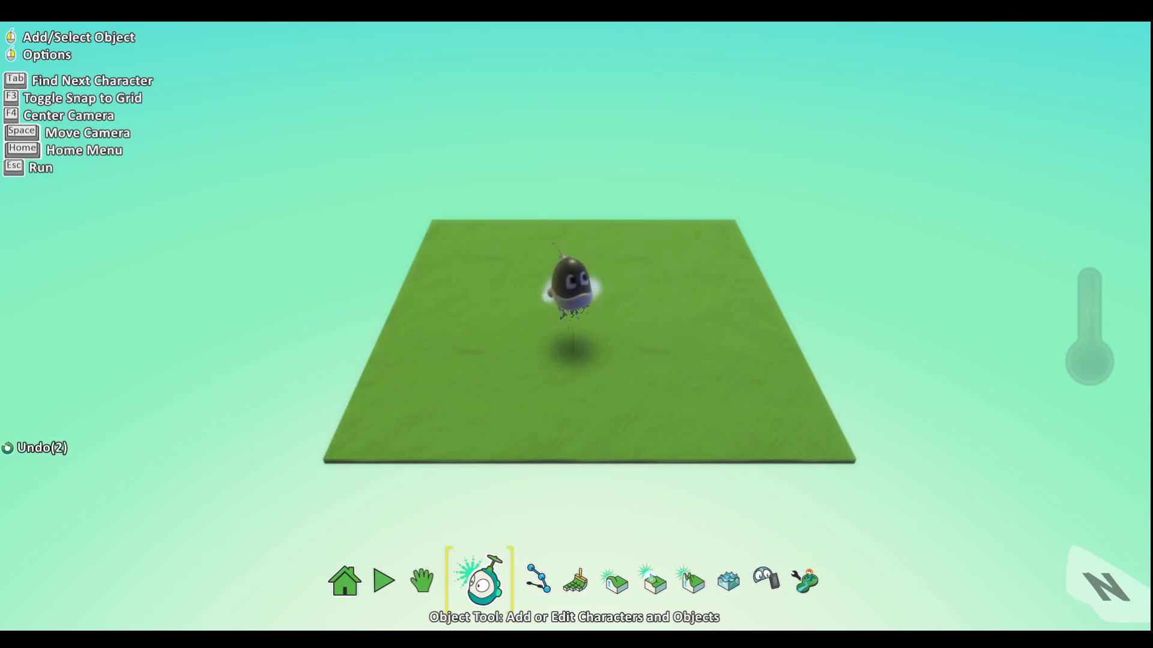
- Open the Kodu character's program page to show its empty first WHEN/DO rule
click(562, 287)
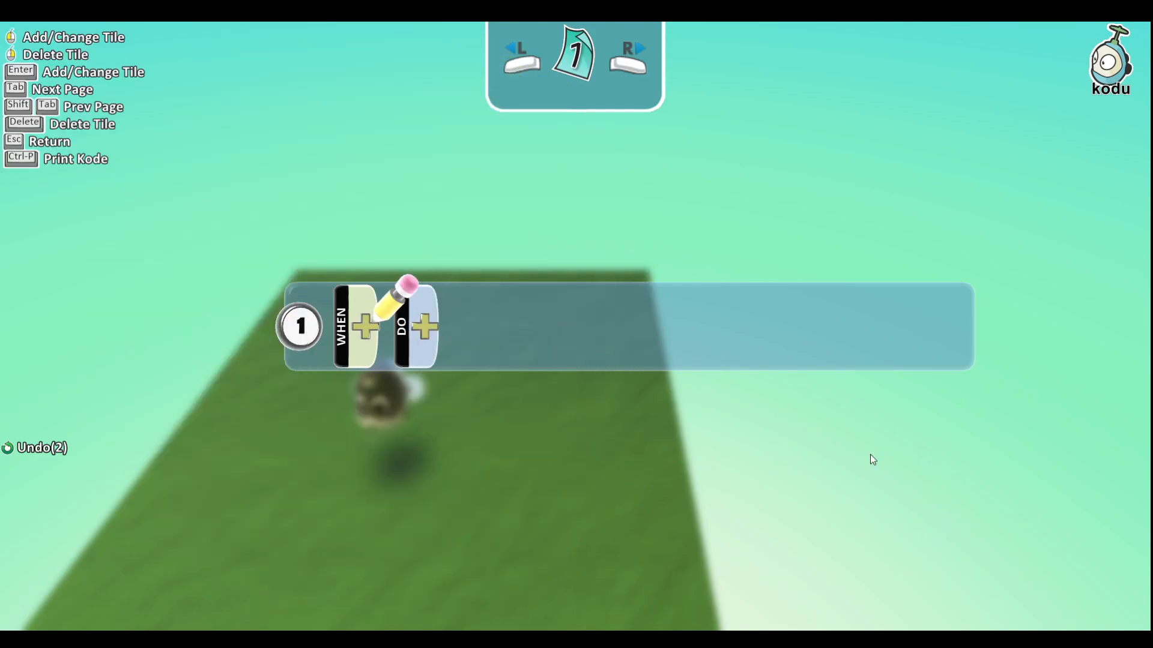
- Give the first rule a gamepad A button condition, then remove the A button
click(366, 327)
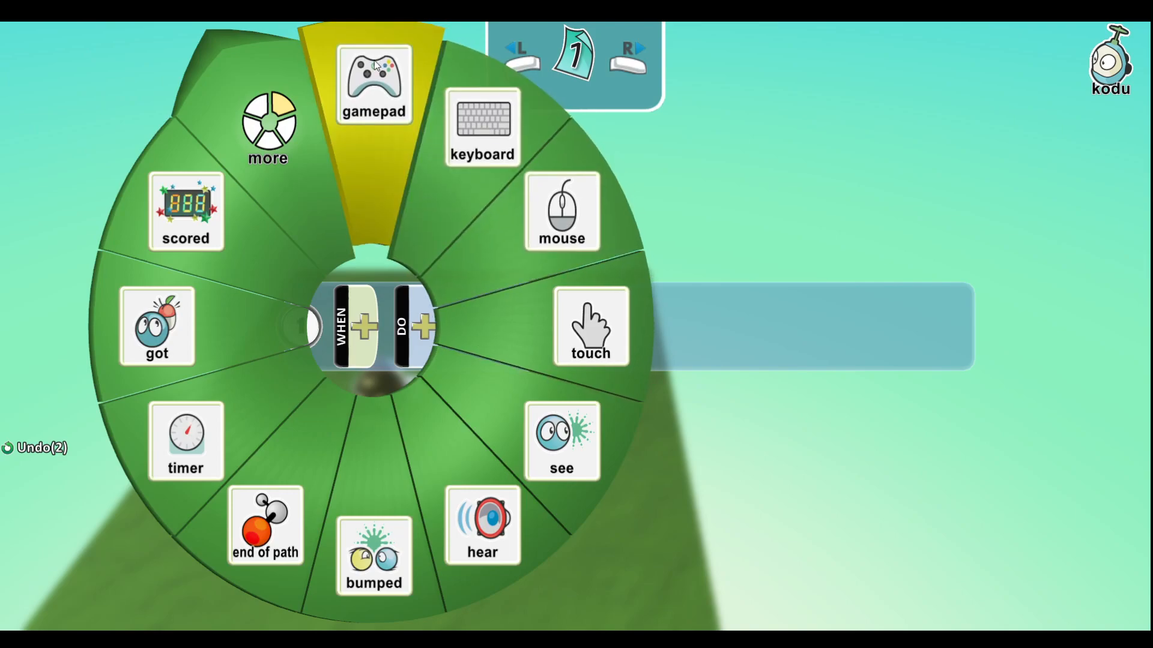
click(373, 81)
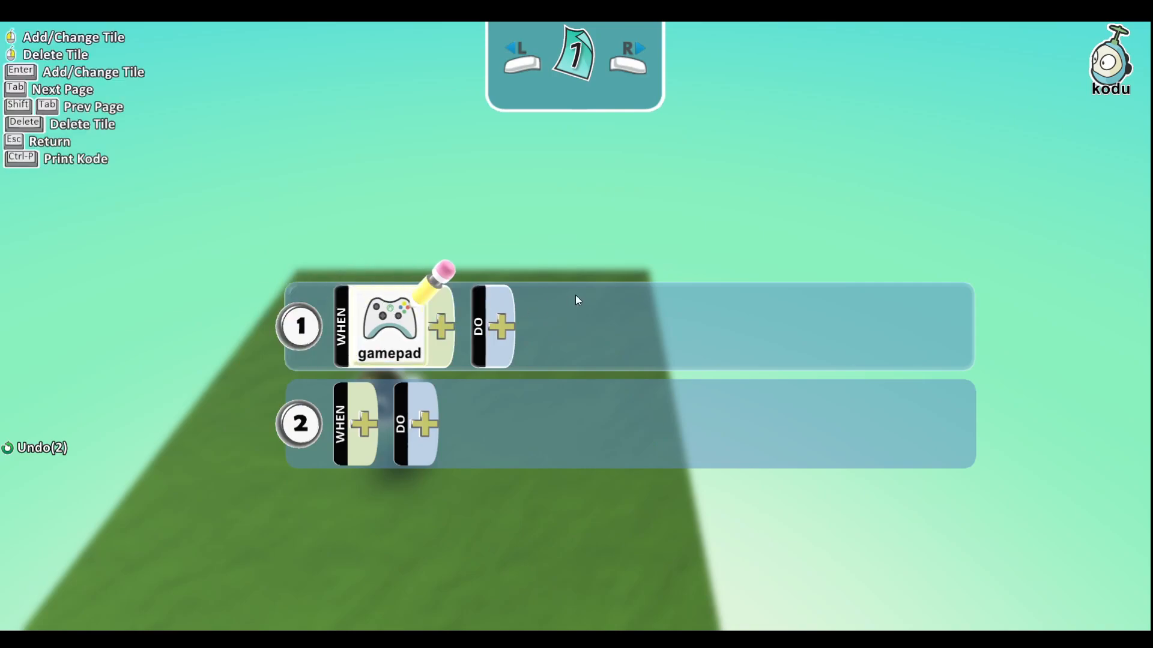
click(441, 327)
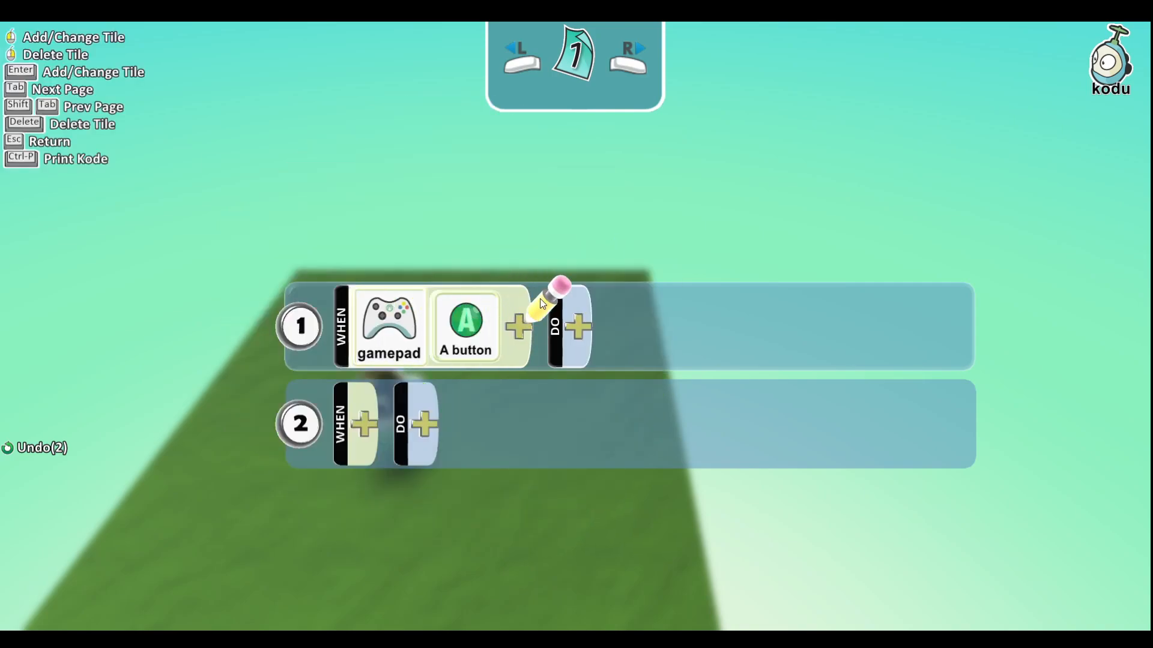
click(578, 326)
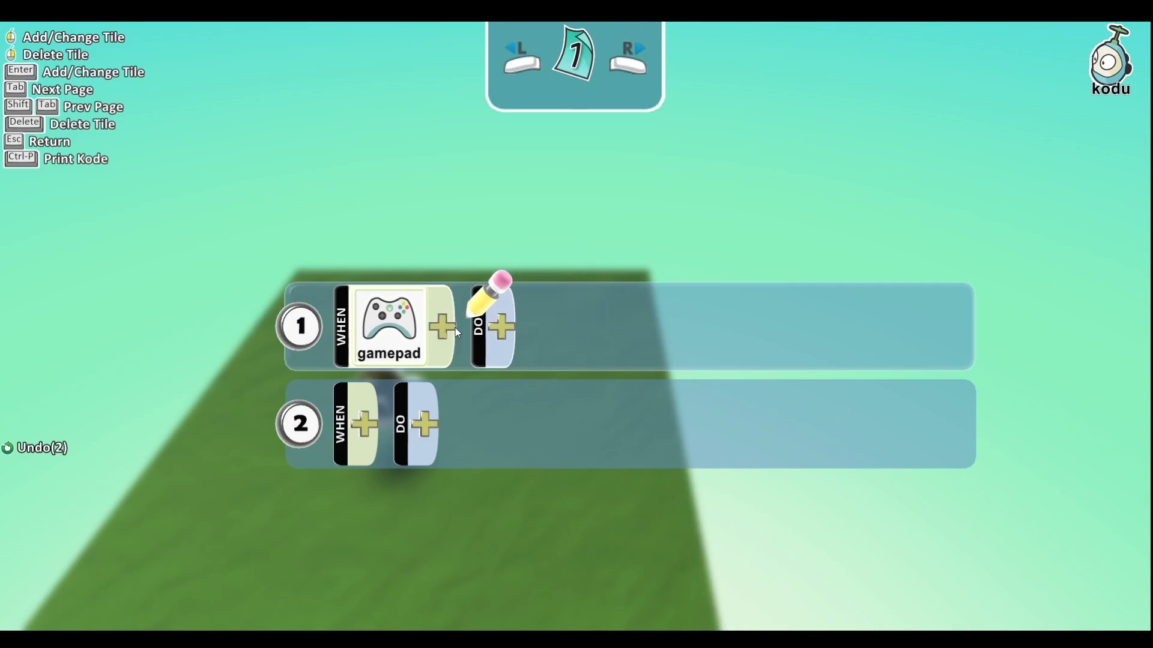
- Reopen and close the first rule's condition choices, then bring them up again
click(389, 326)
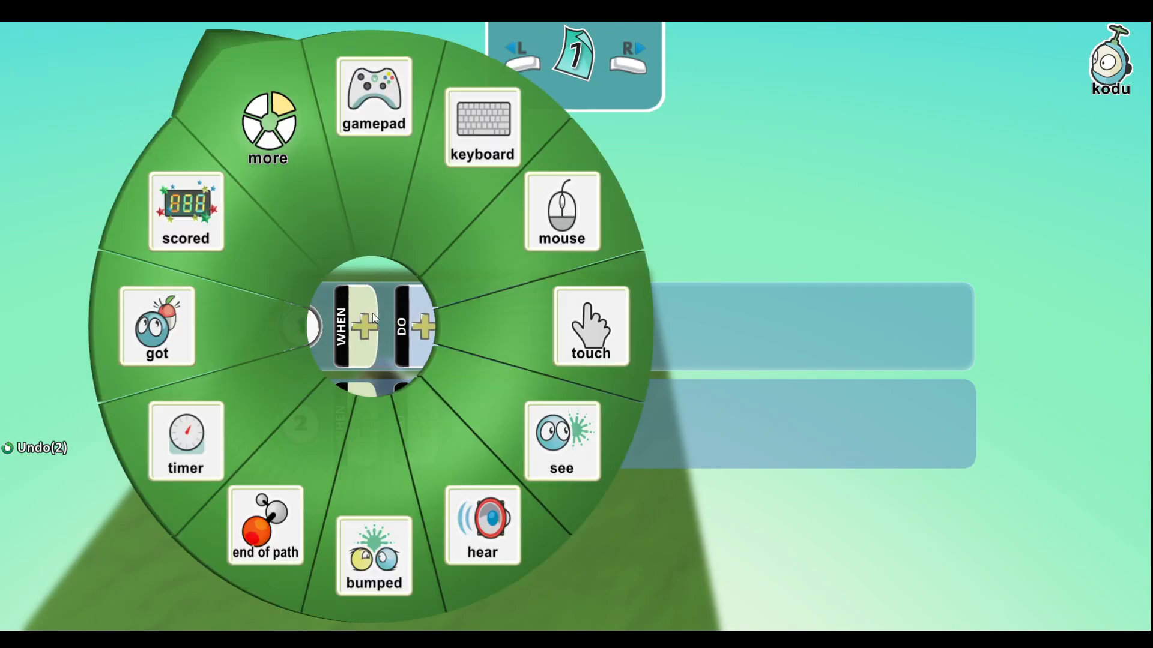
click(481, 128)
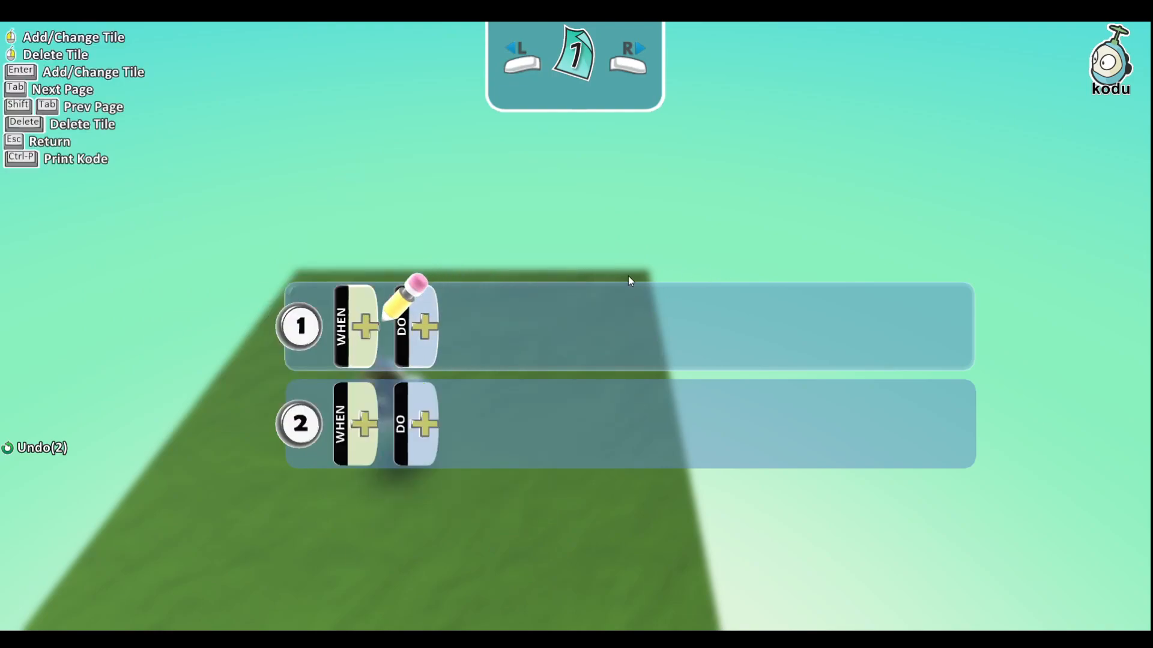
click(366, 326)
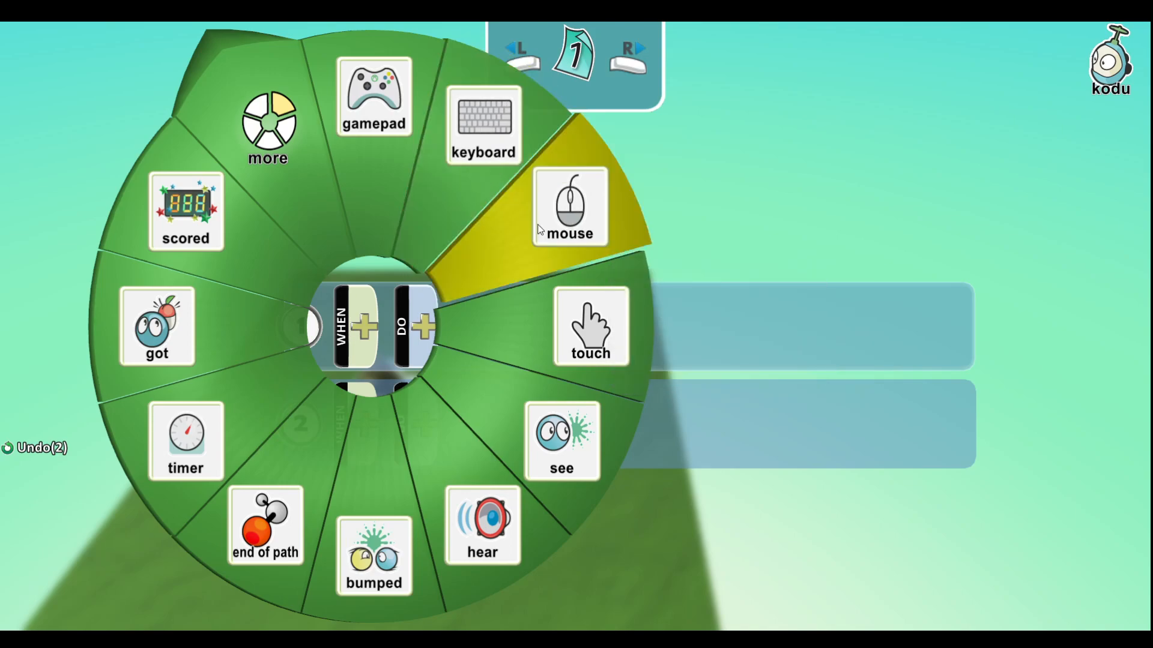
- Browse the condition choices, briefly add a hear condition, then remove it
click(570, 209)
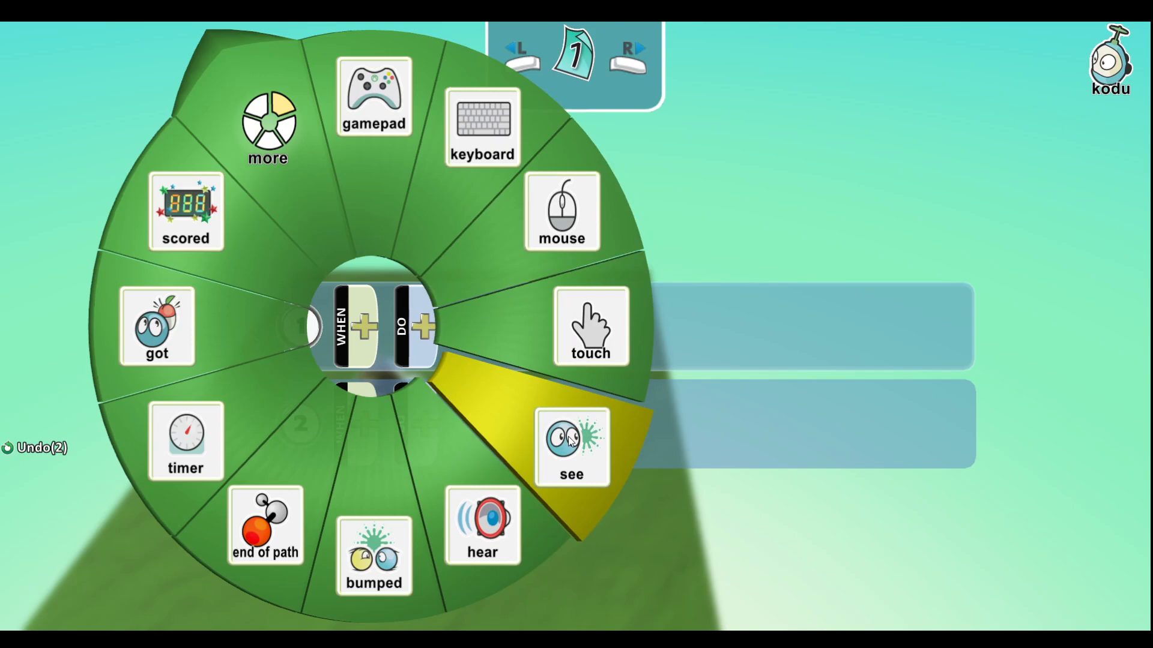
click(573, 448)
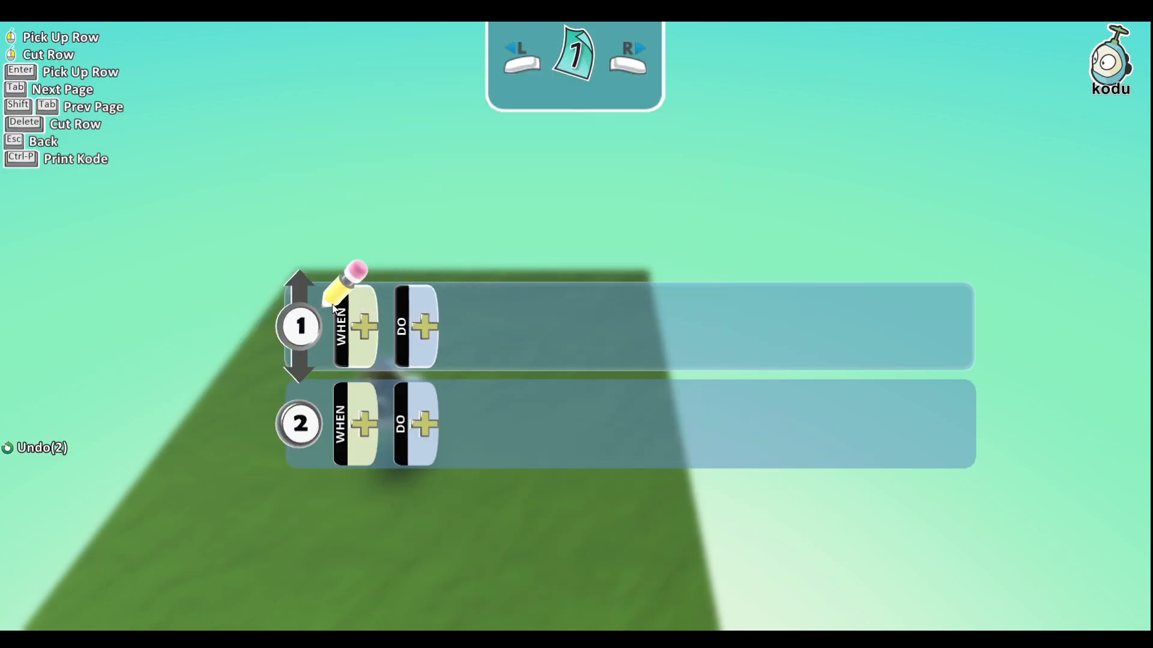
mouse_move(357, 308)
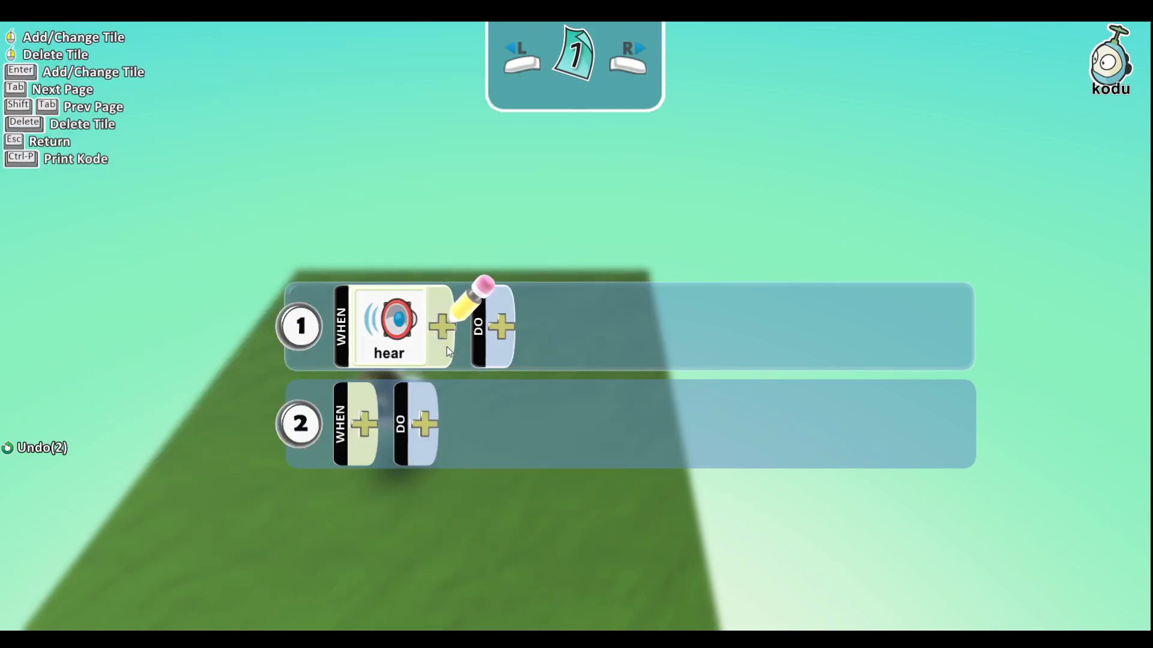
click(501, 325)
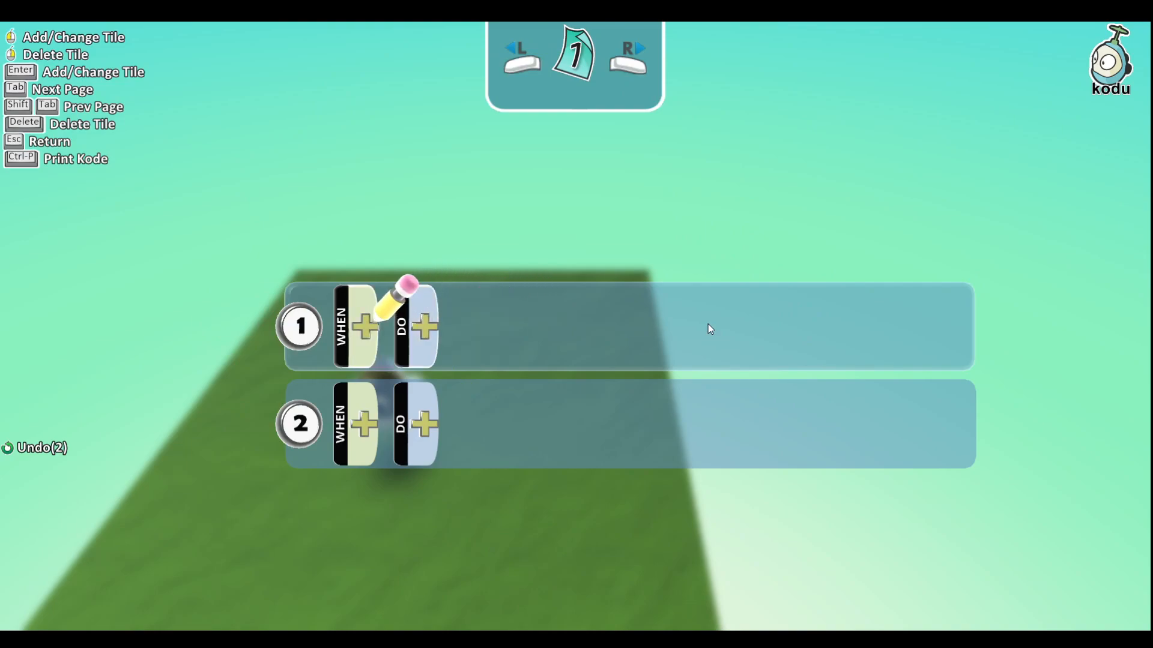
mouse_move(3, 360)
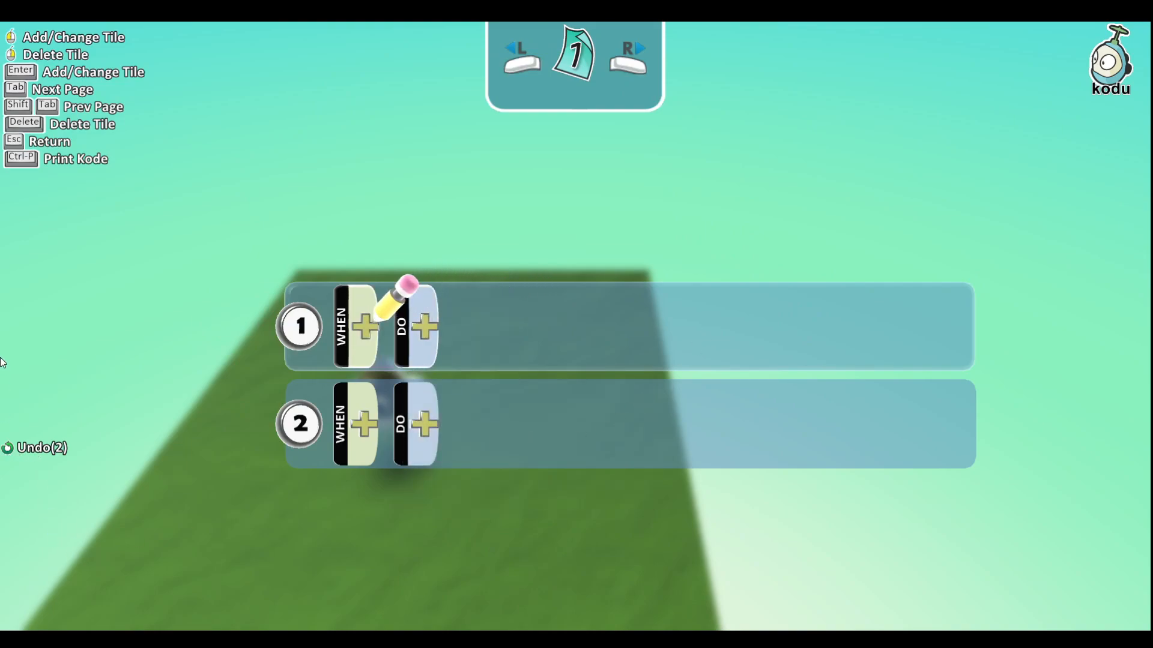
- Open and close the condition choices, then choose end of path for the first rule
click(364, 327)
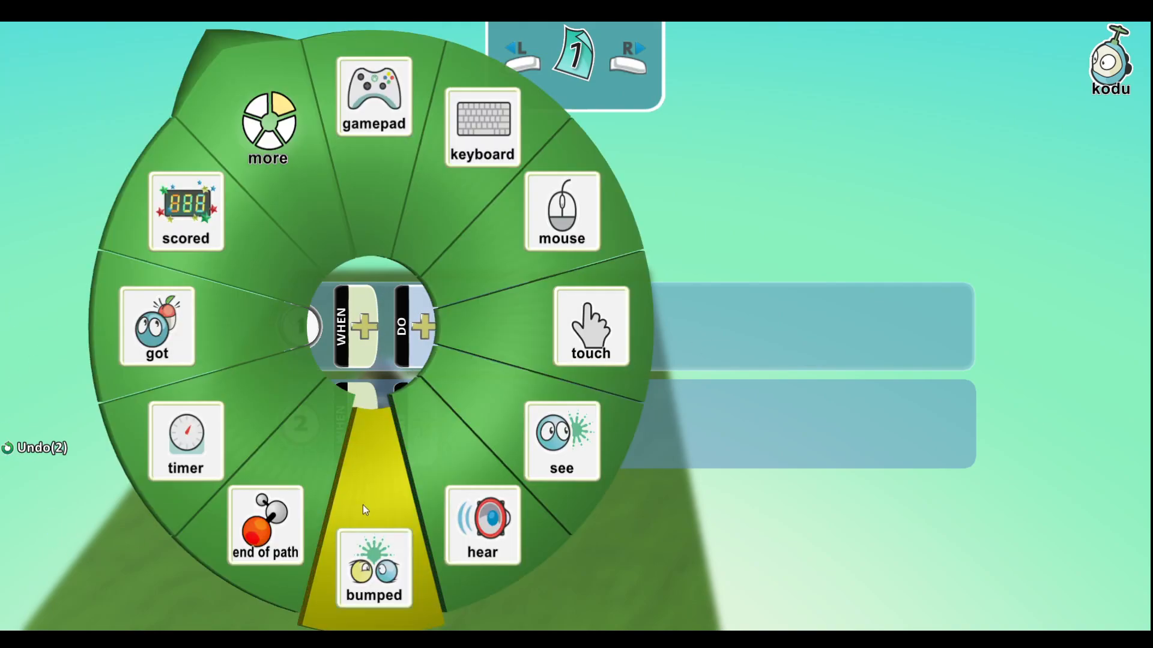
mouse_move(393, 300)
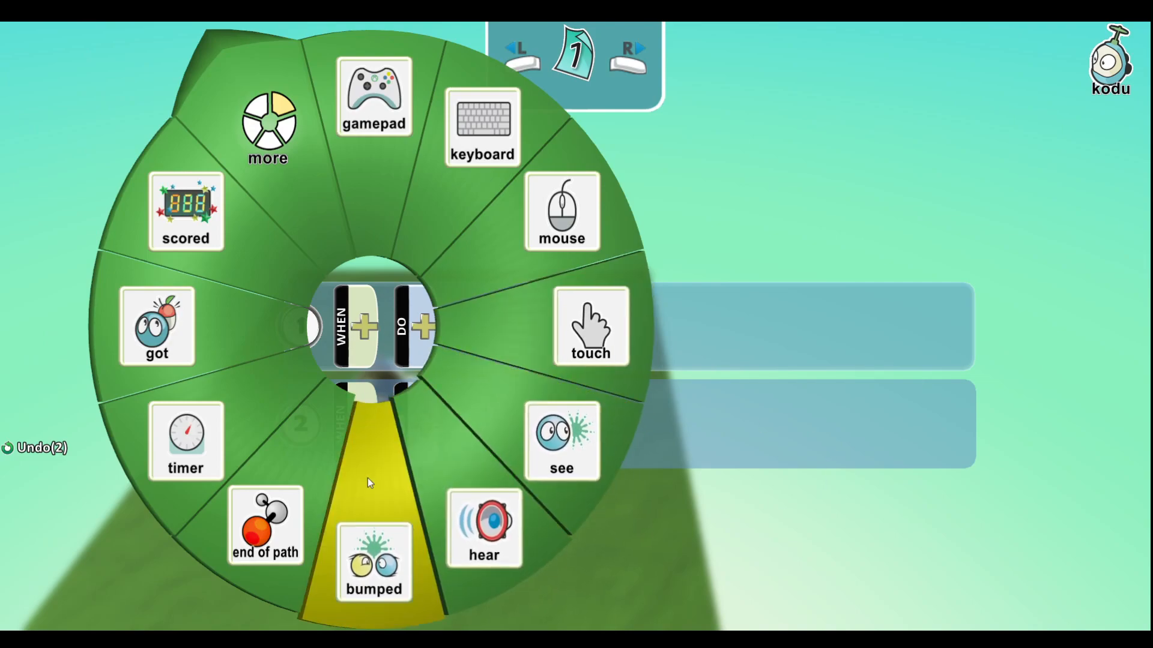
click(374, 563)
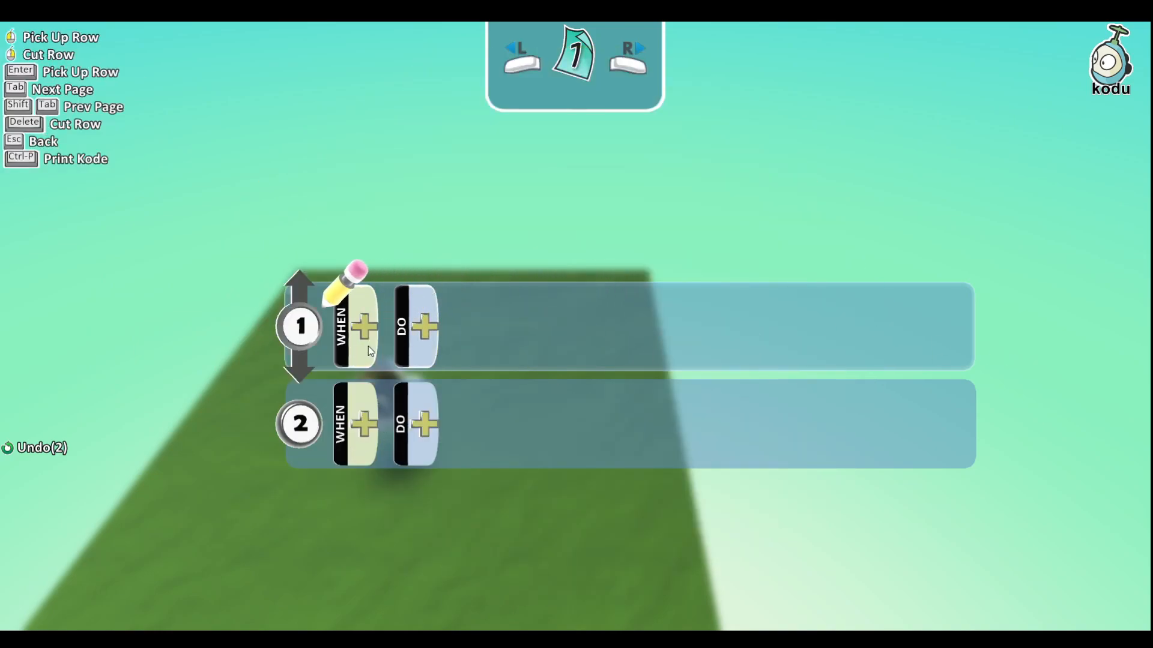
click(363, 326)
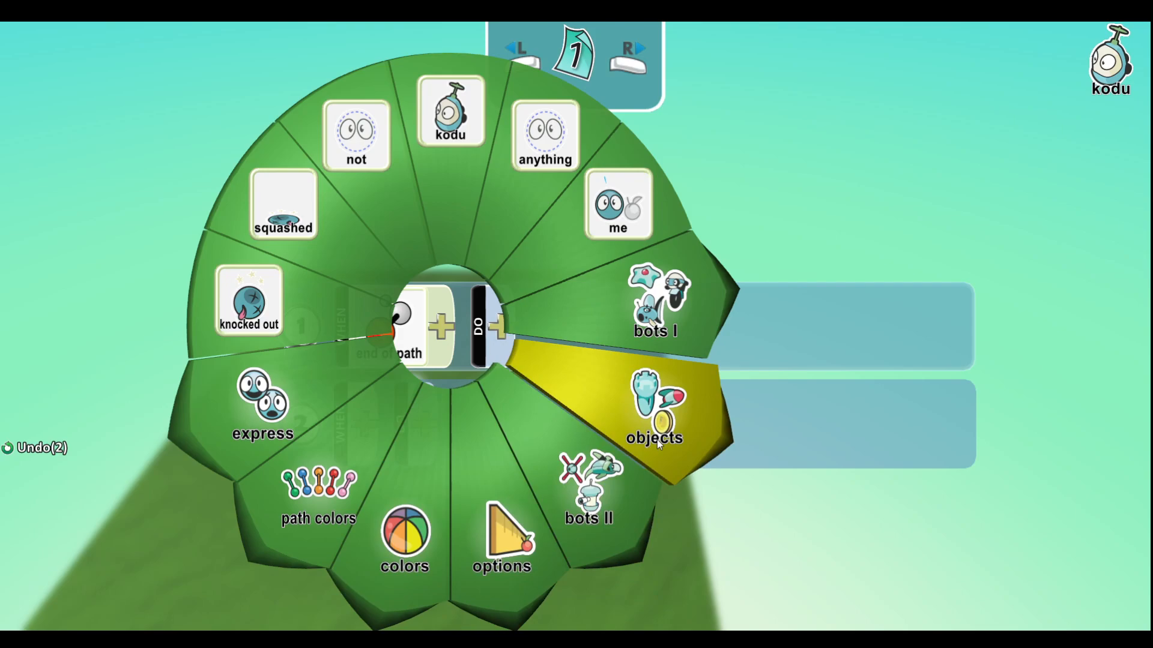
mouse_move(1062, 337)
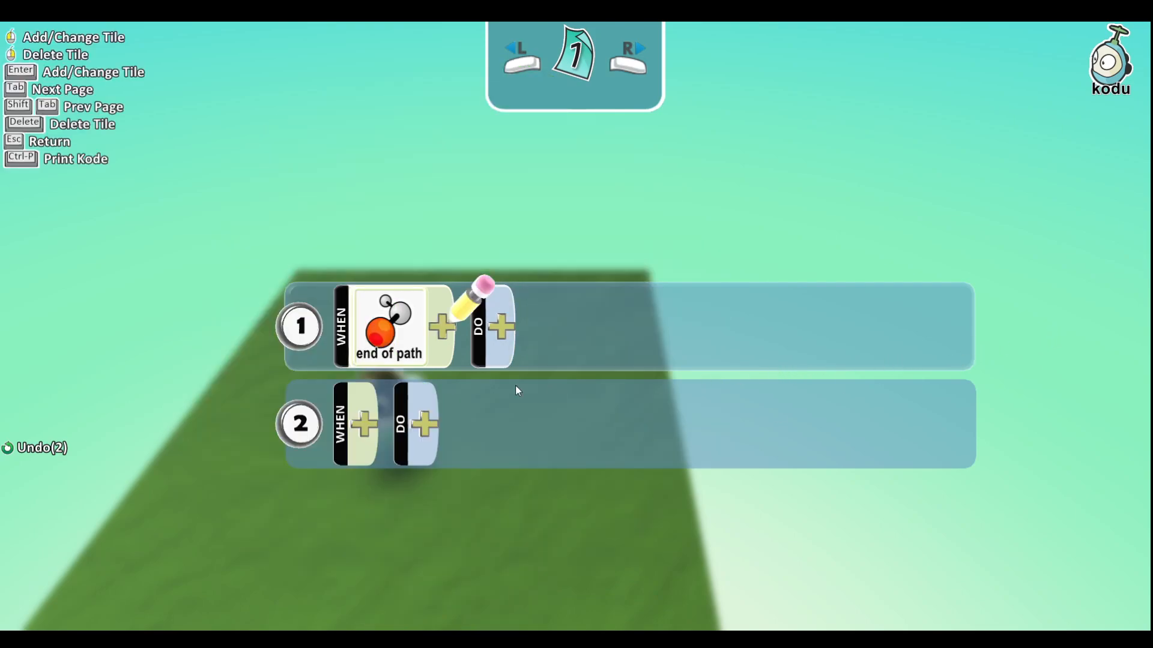
mouse_move(1045, 373)
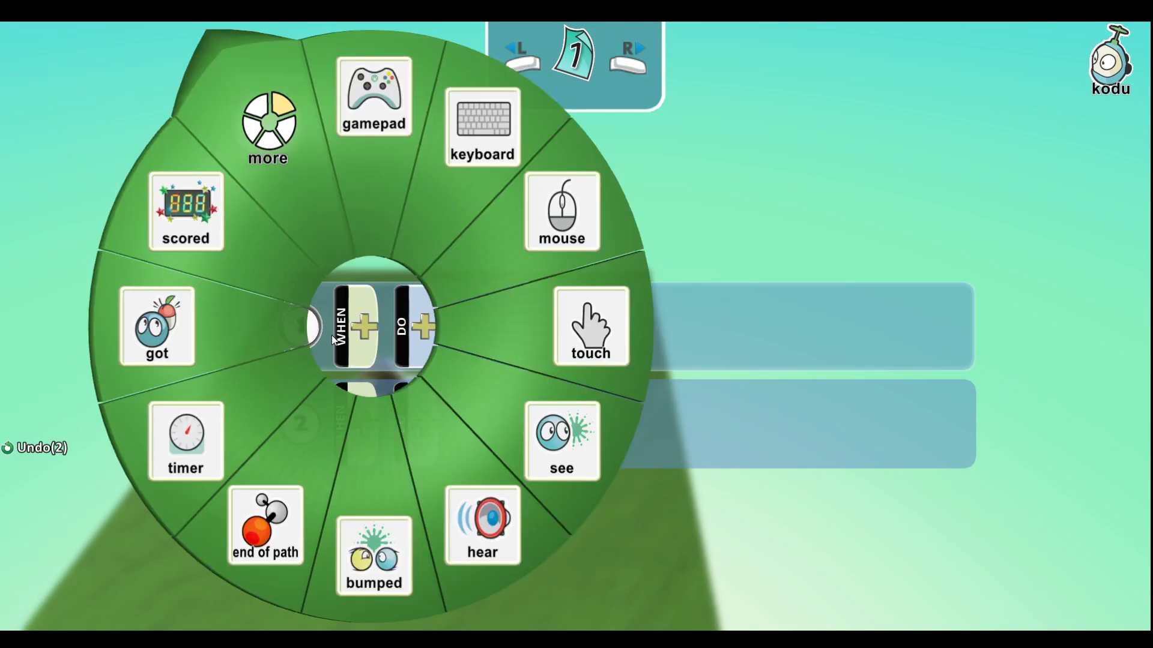
- Give the first rule a 1 second timer condition, then remove the 1 second setting
click(186, 441)
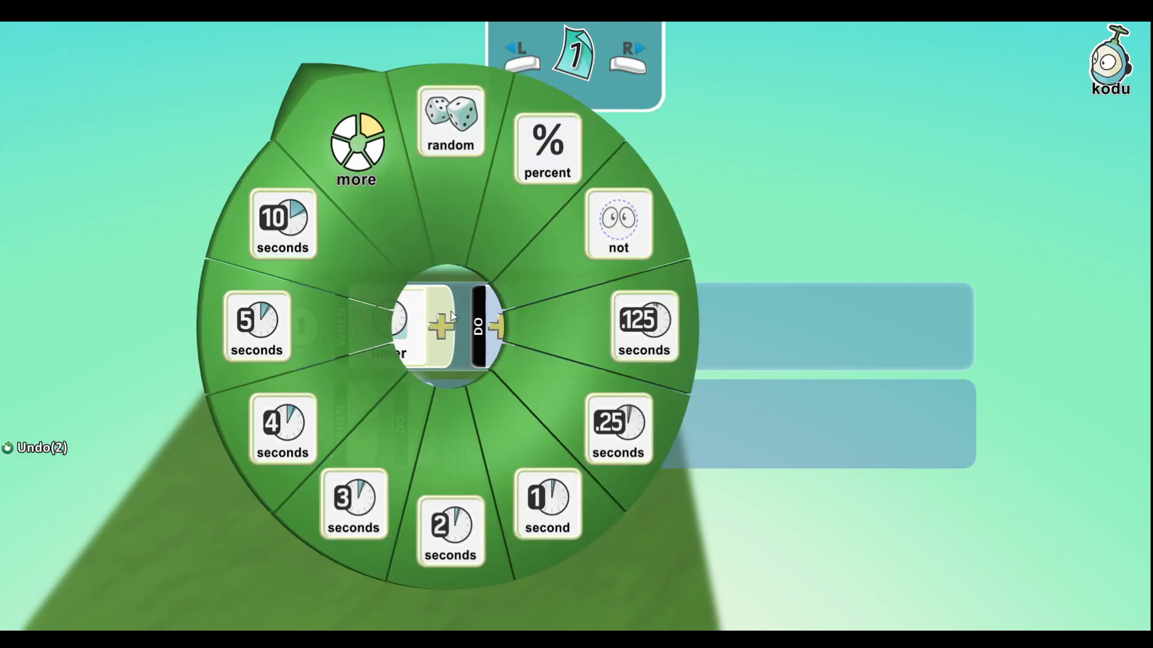
click(547, 508)
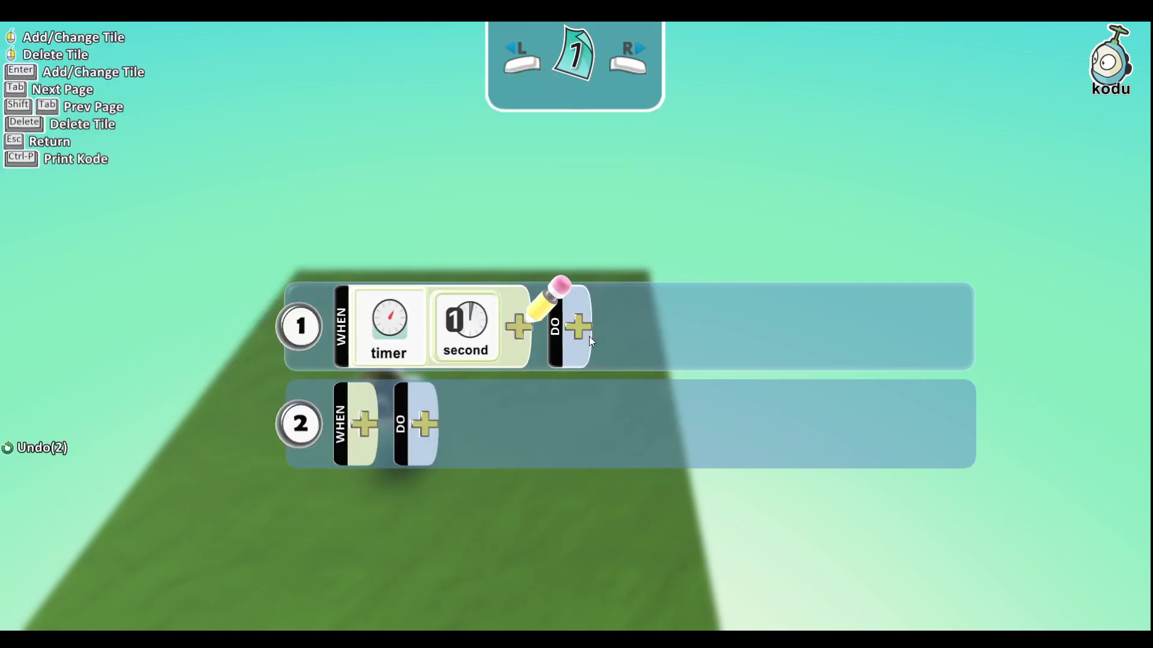
click(576, 328)
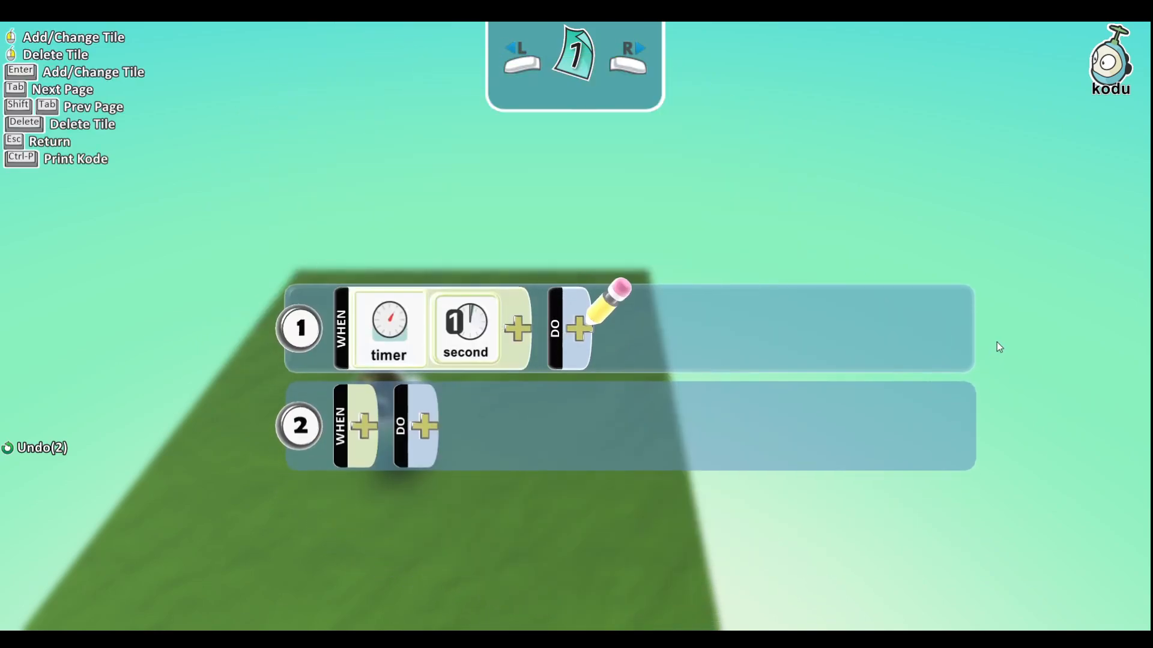
click(465, 327)
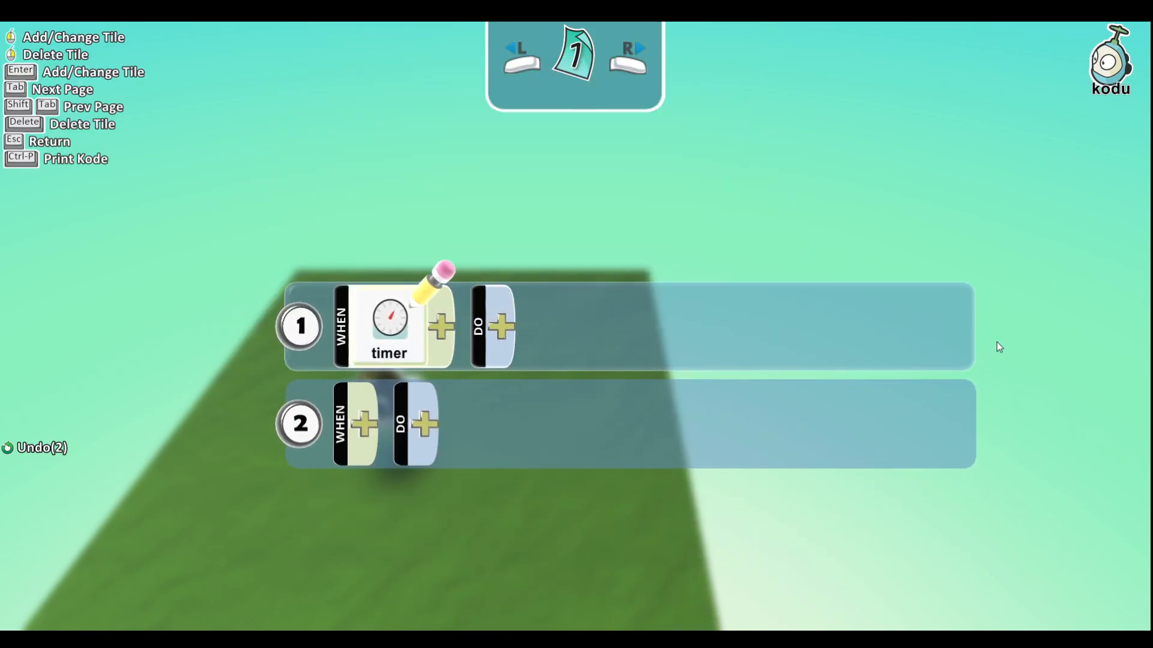
- Remove the timer condition and choose scored as the first rule's condition
click(388, 318)
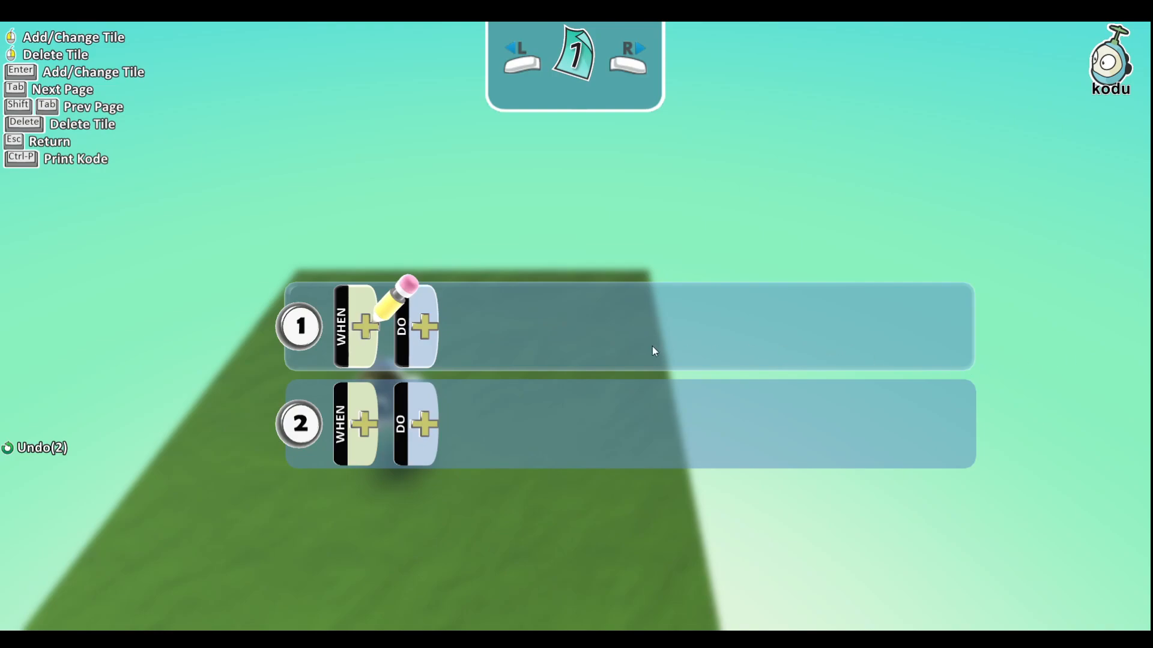
click(364, 327)
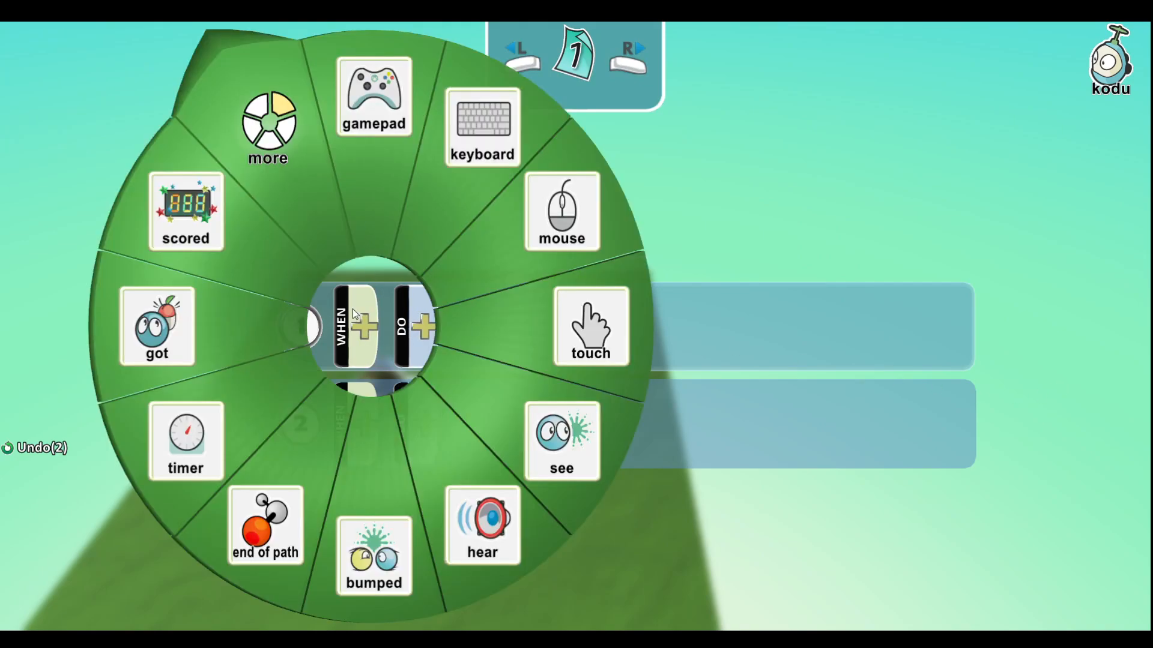
click(186, 212)
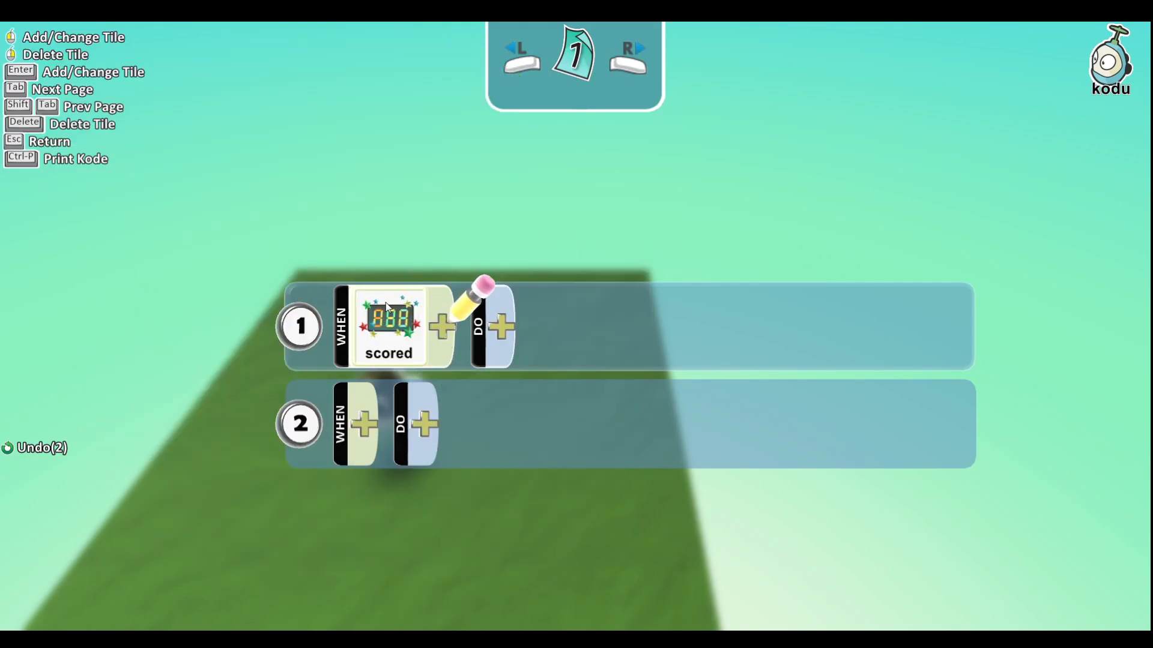
mouse_move(835, 340)
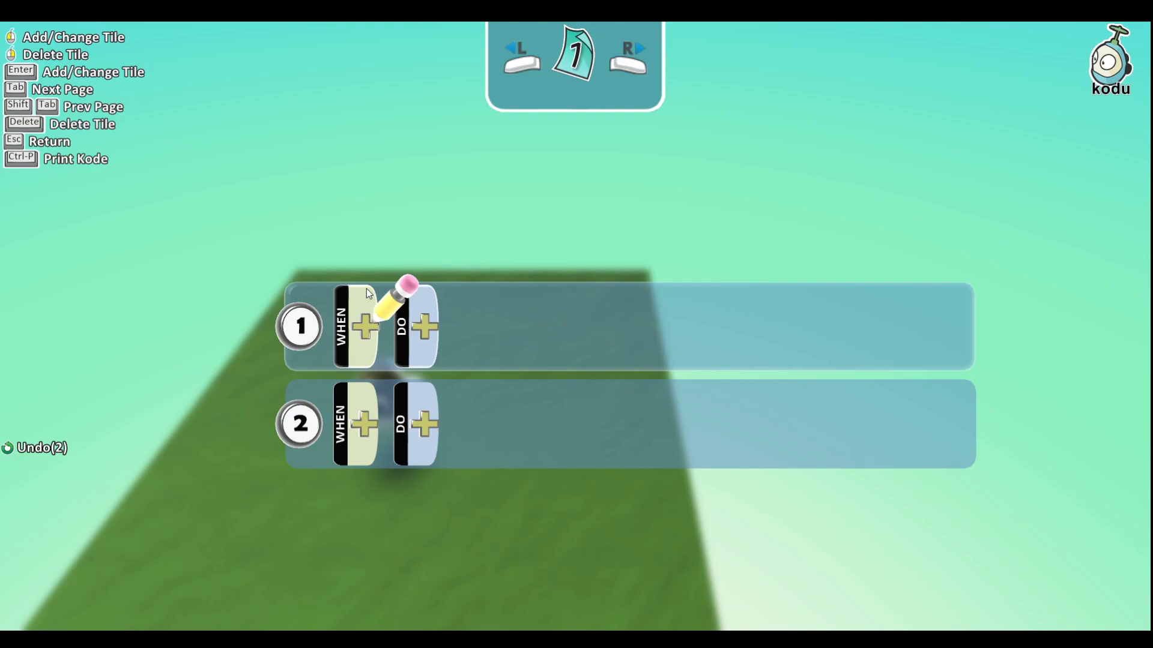
click(366, 327)
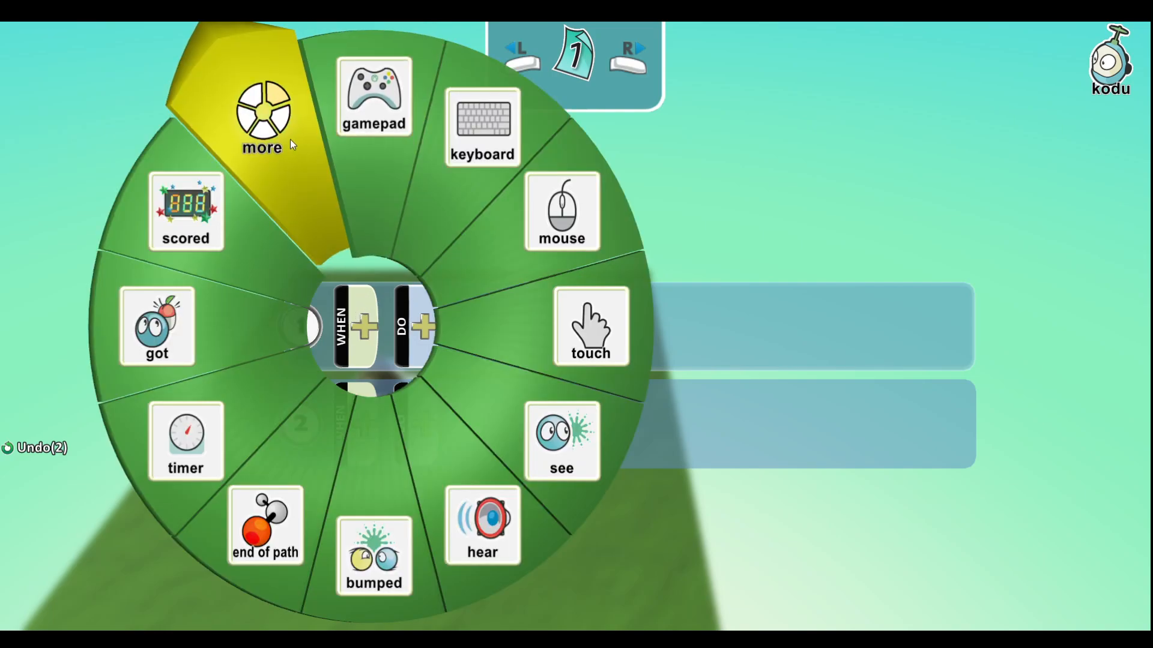
click(263, 117)
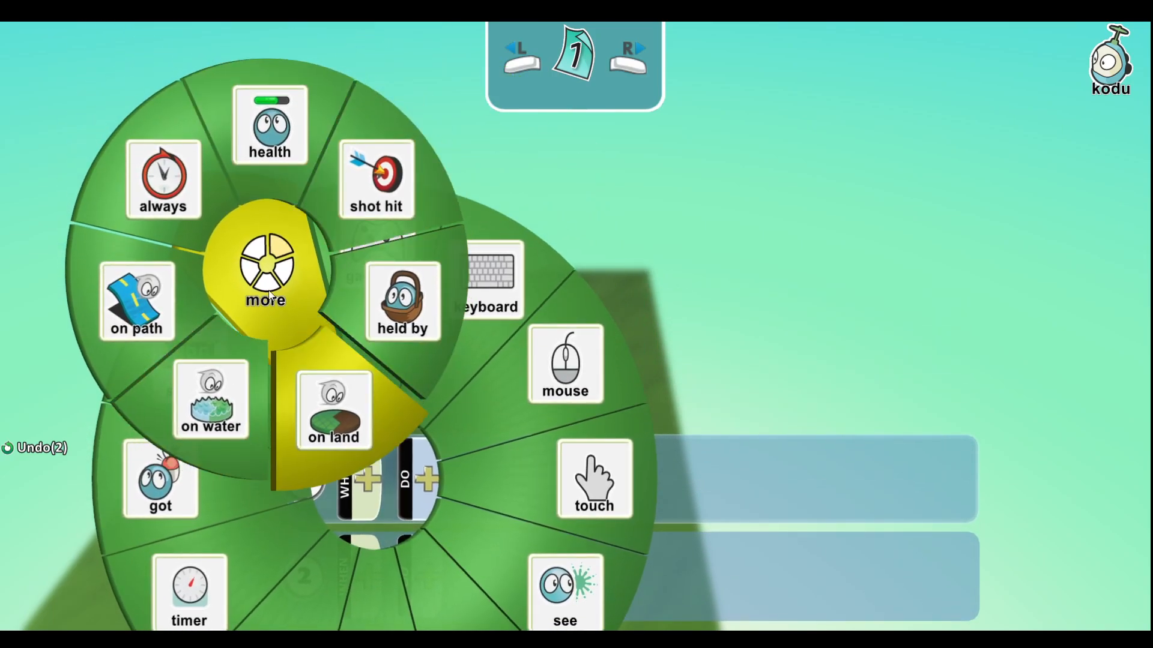
click(269, 125)
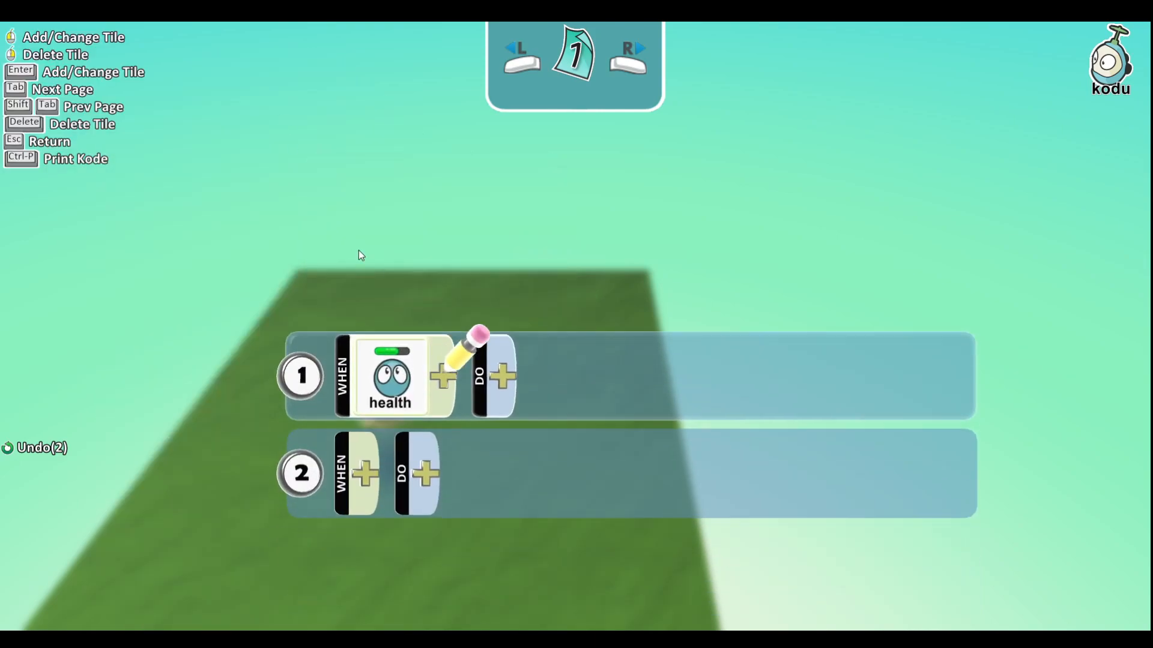
click(504, 377)
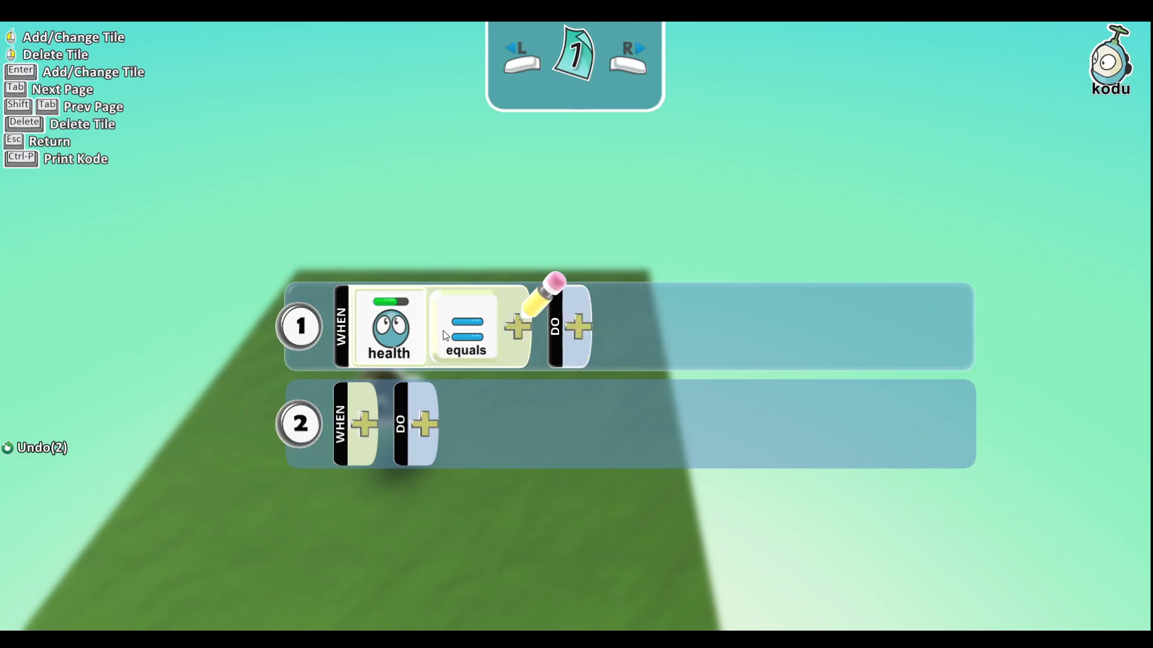
click(389, 326)
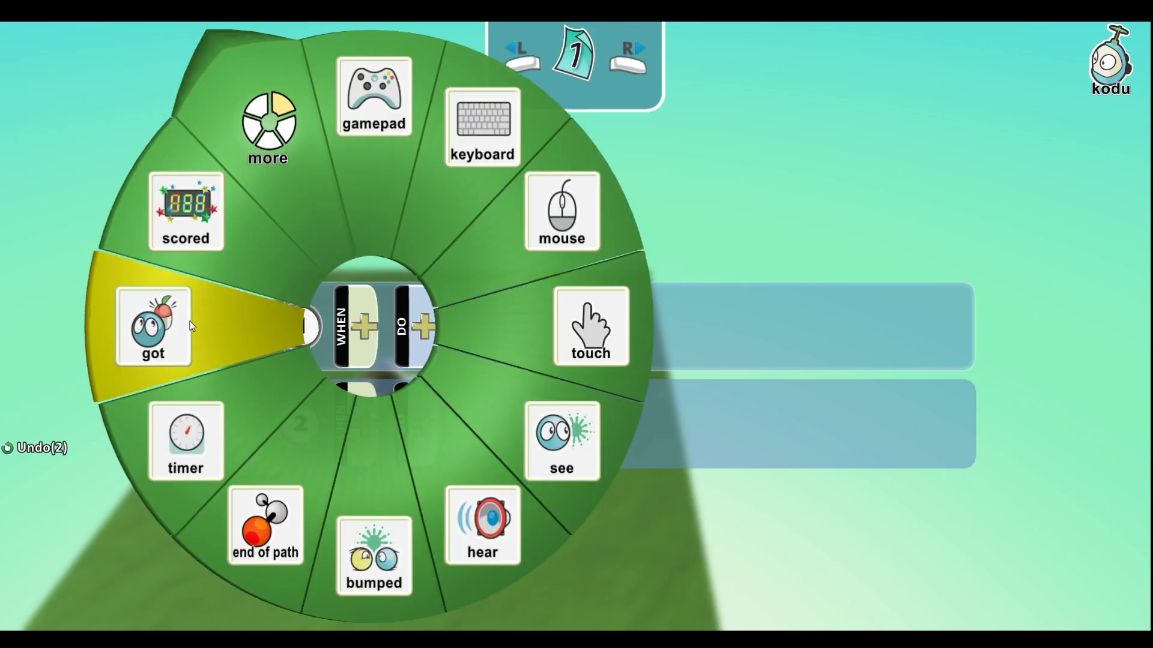
click(373, 96)
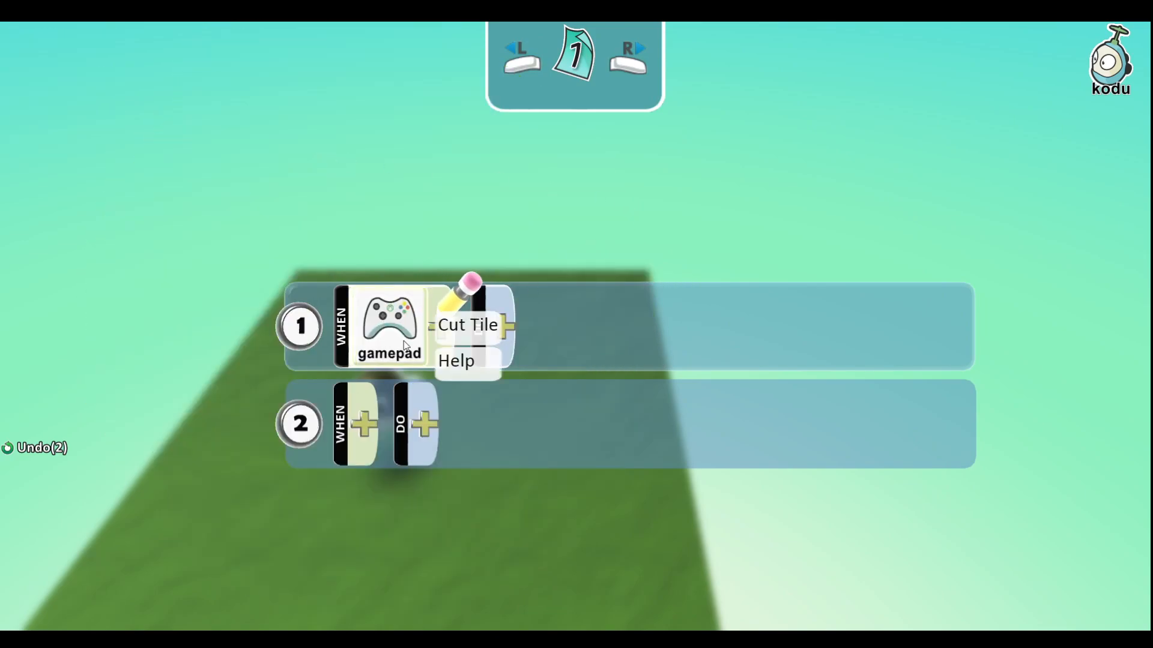
click(388, 325)
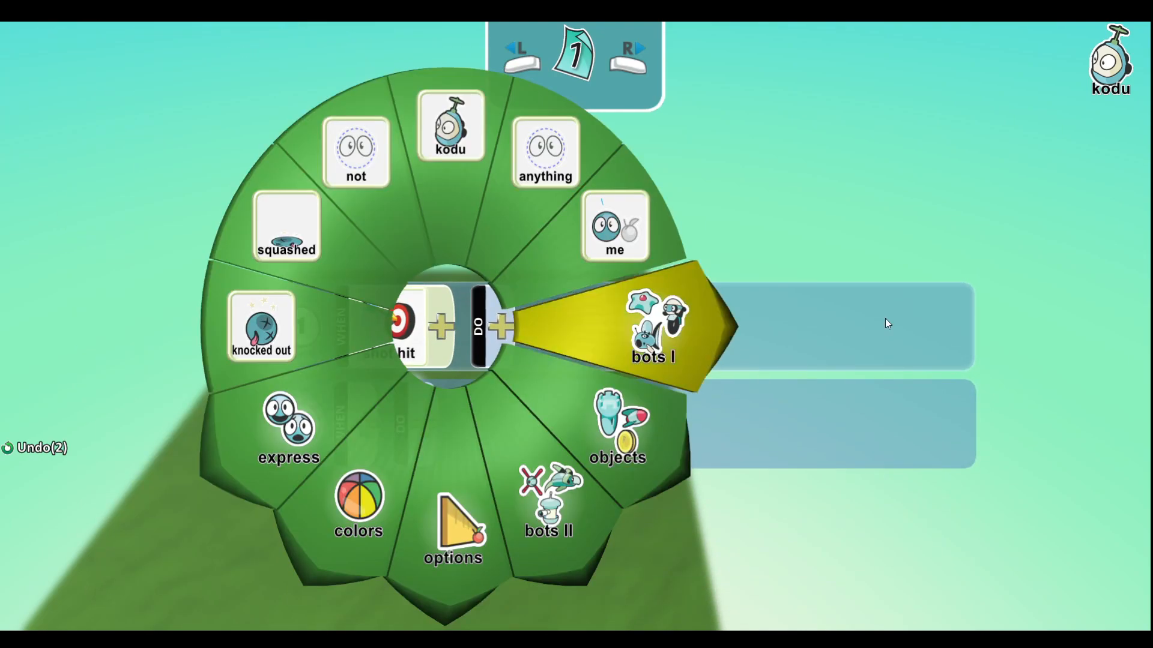
click(652, 327)
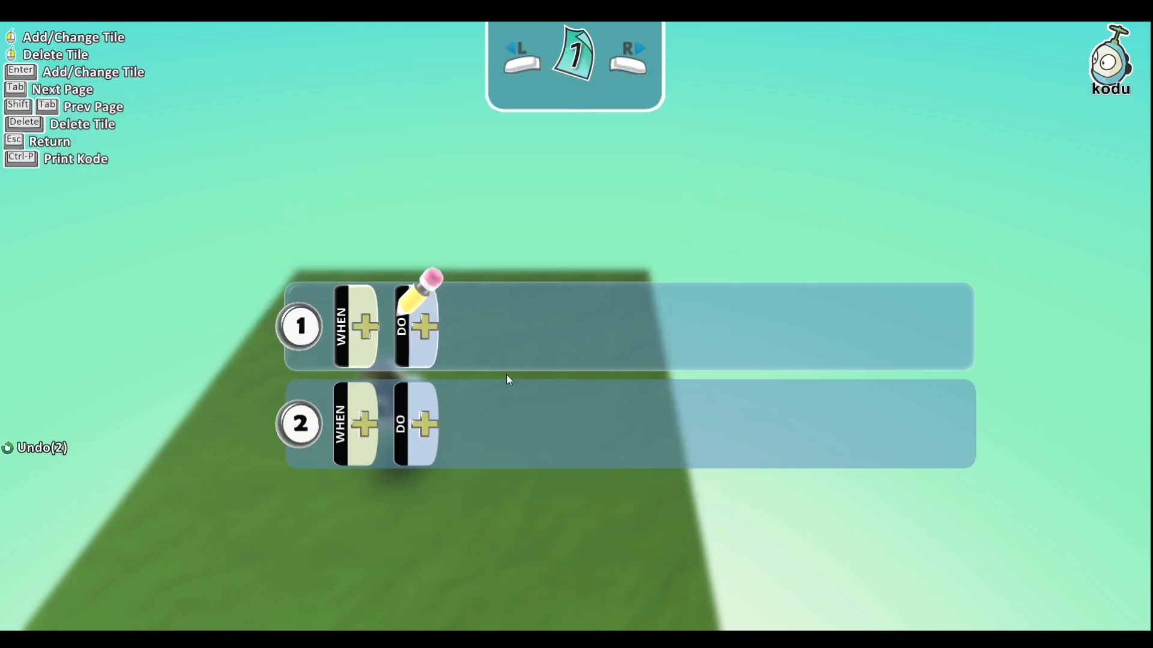
click(363, 327)
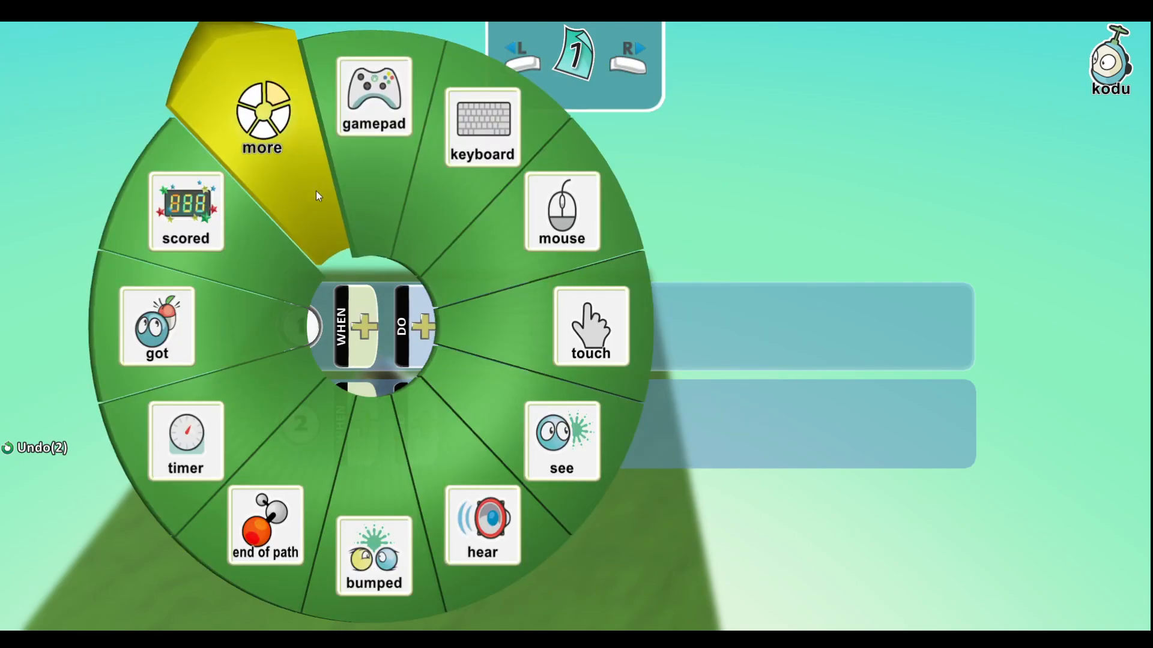
click(262, 114)
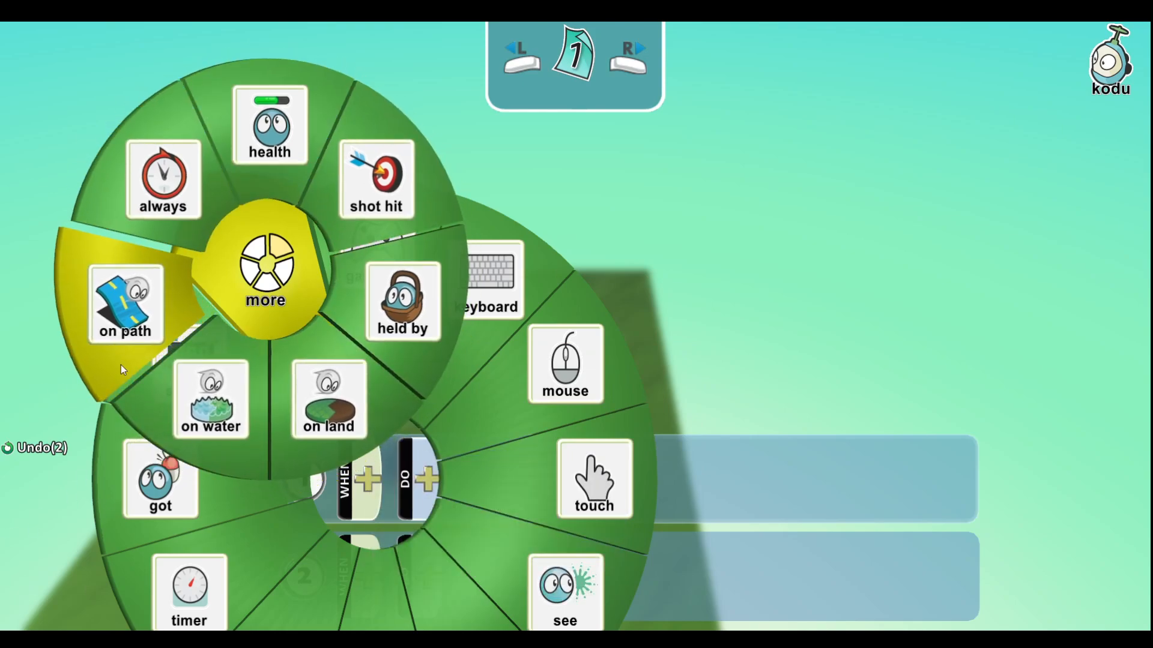
click(164, 180)
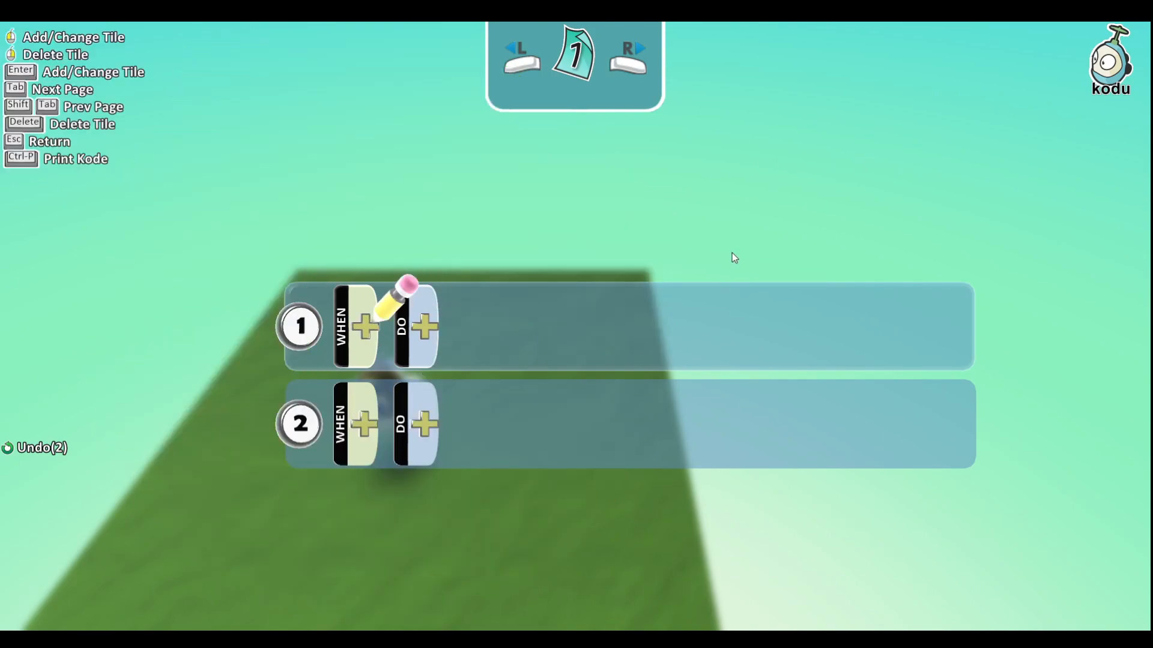
click(422, 325)
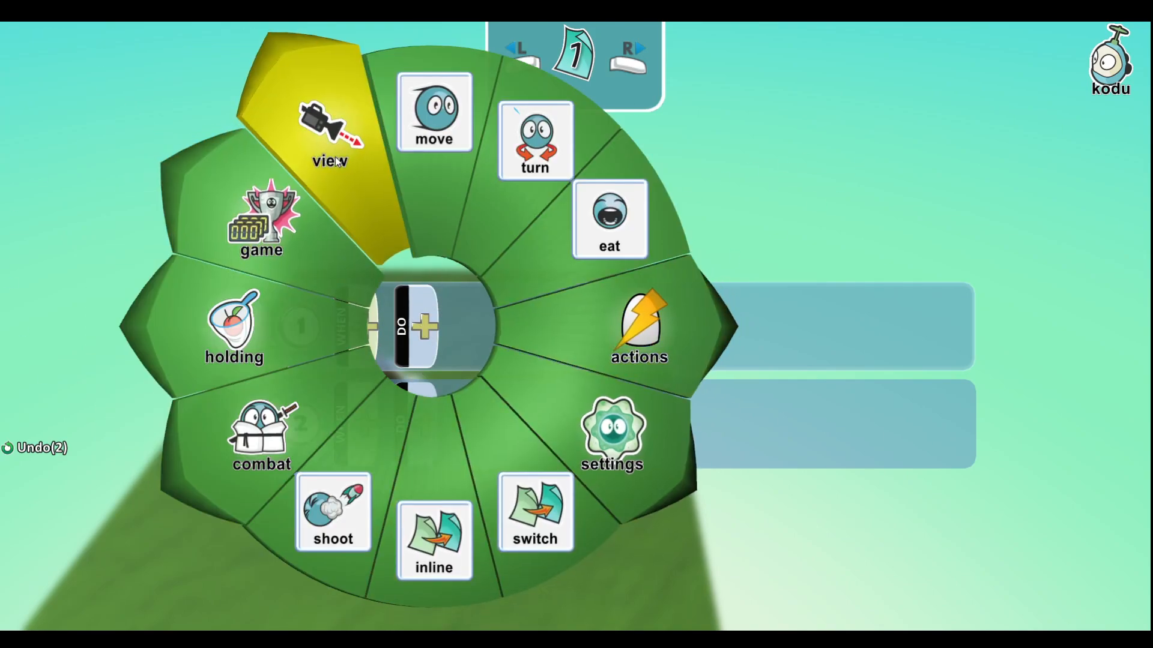
click(330, 147)
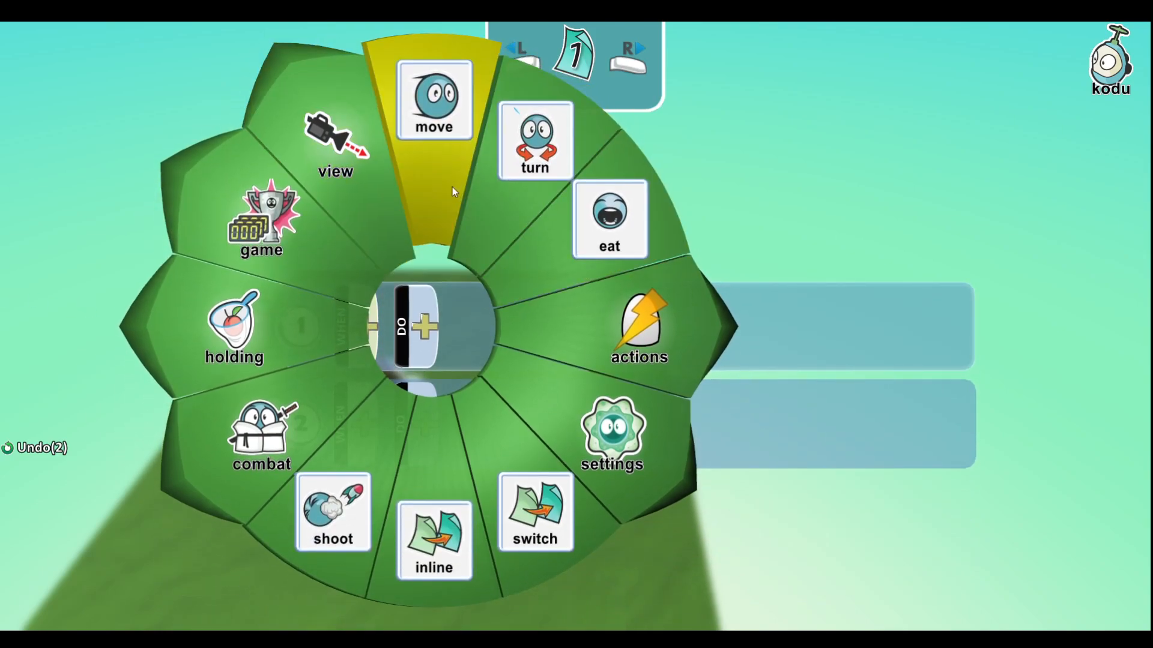
click(435, 99)
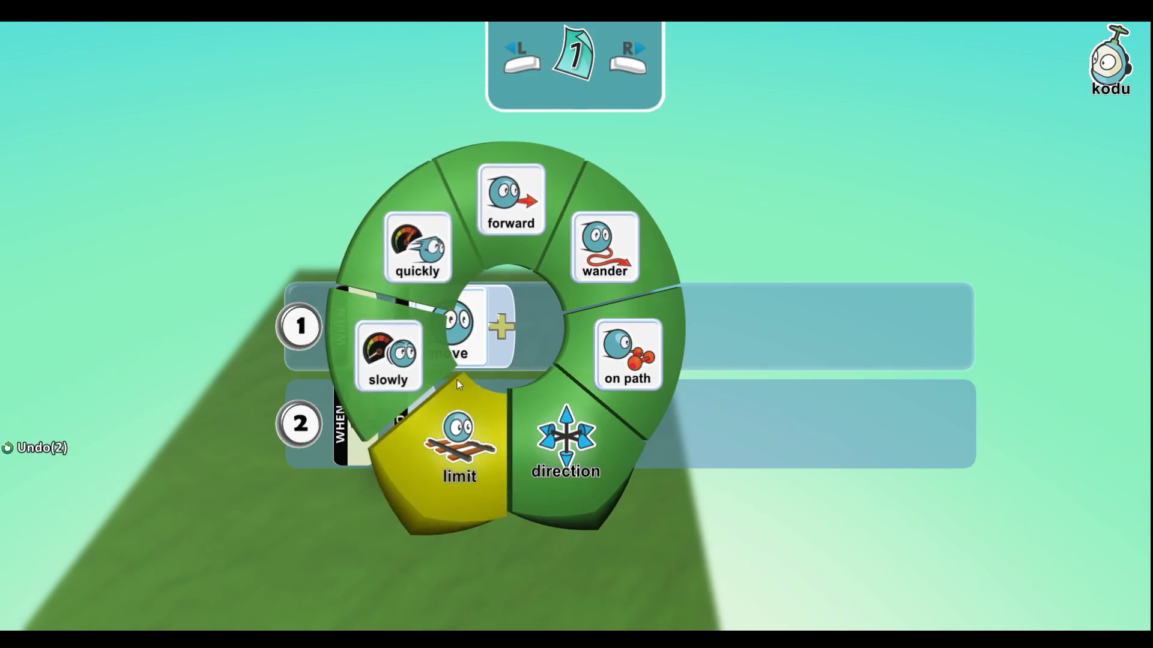
click(454, 328)
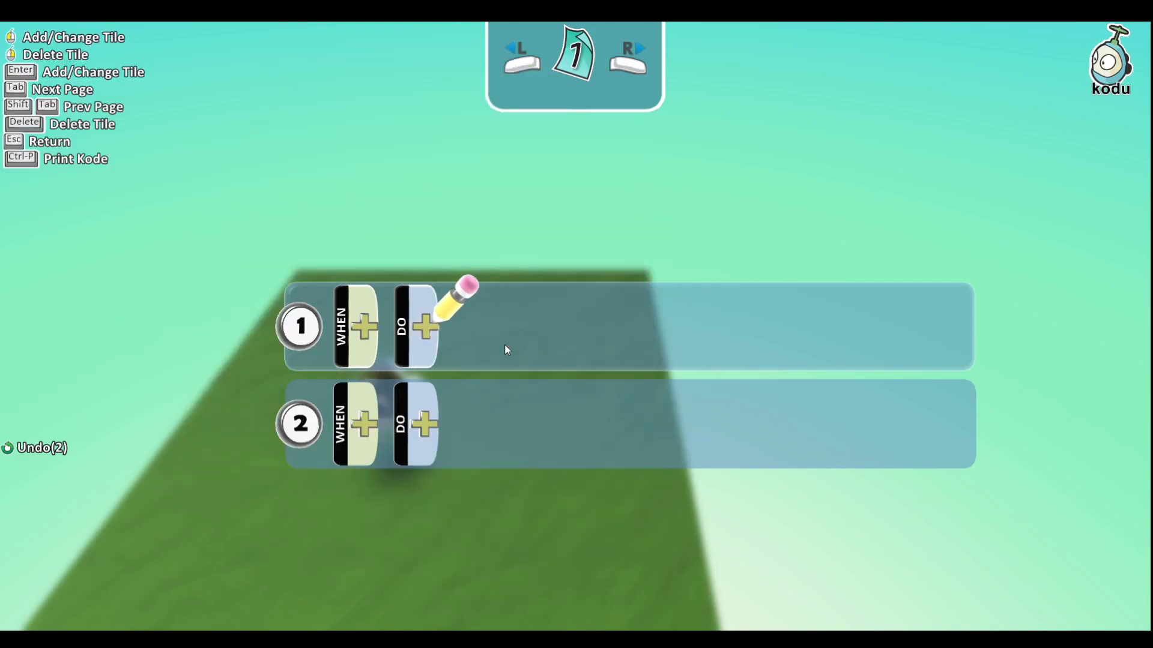
click(424, 326)
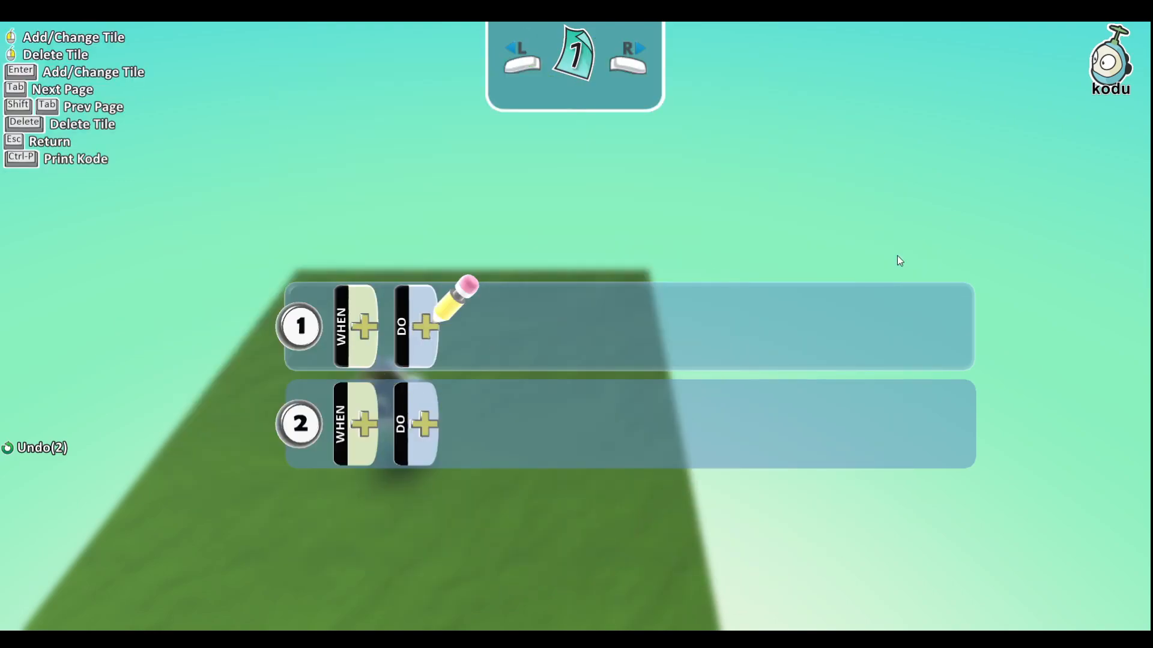
- Open, close and reopen rule 1's action tiles, then show combat actions like stun and heal
click(425, 325)
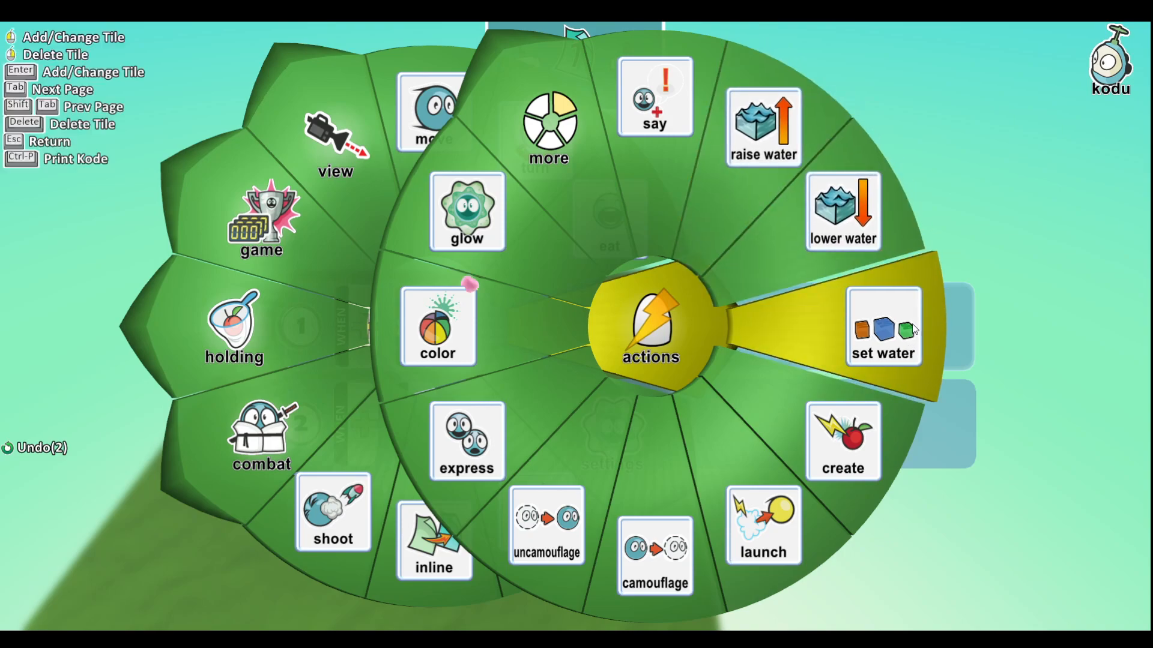
click(883, 327)
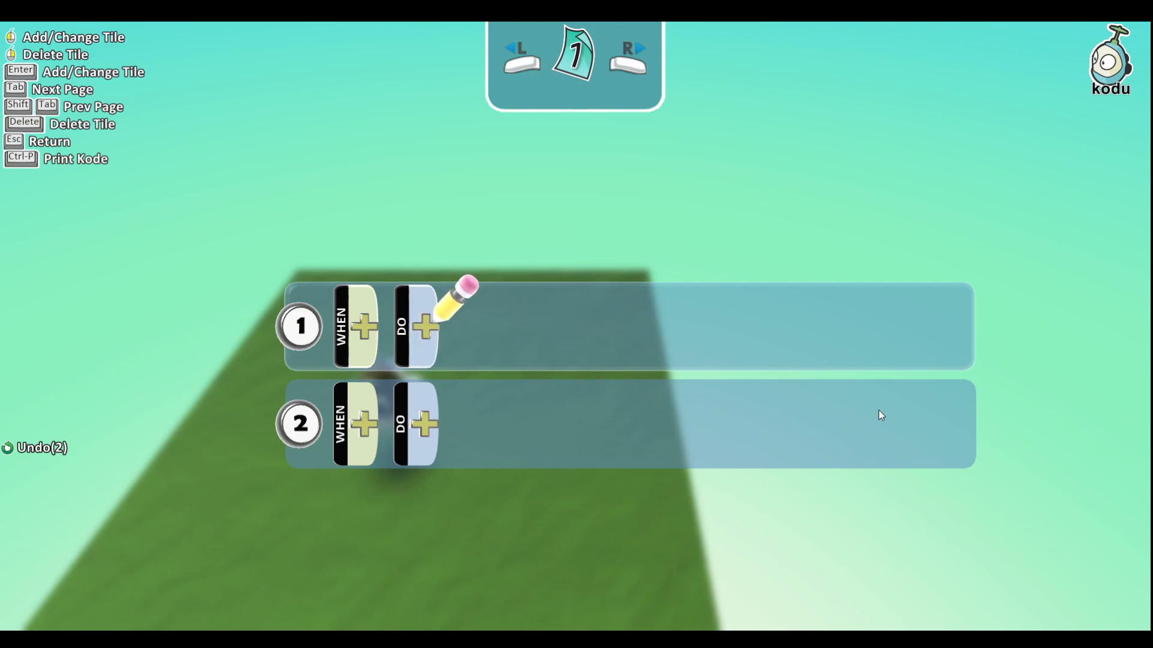
click(423, 326)
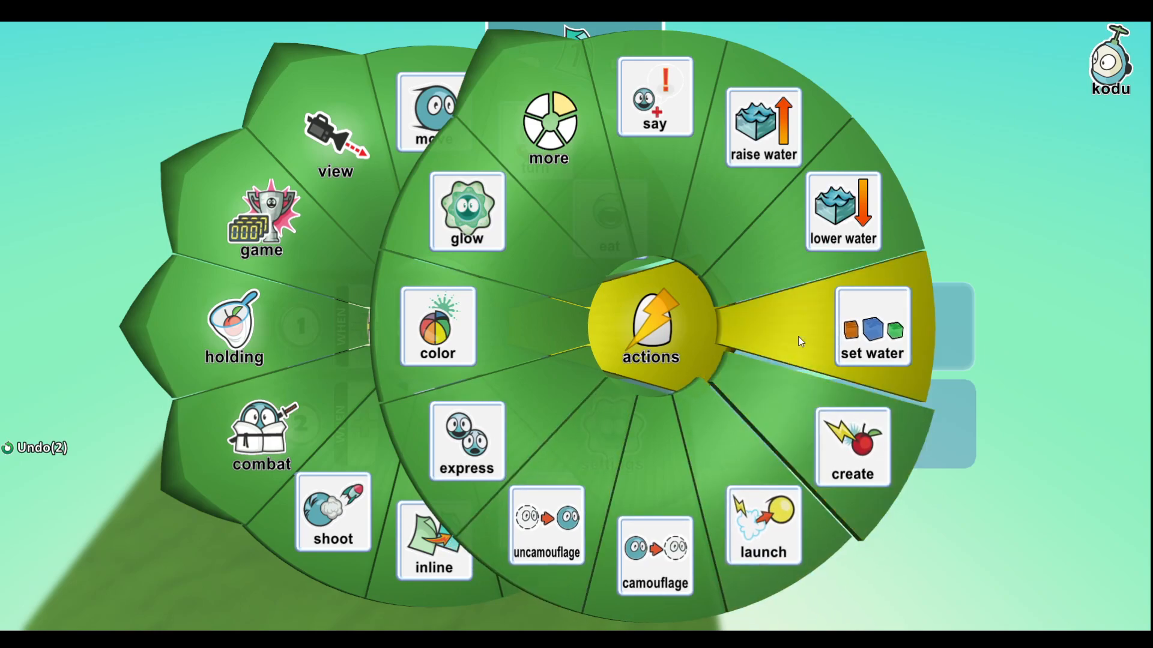
mouse_move(790, 467)
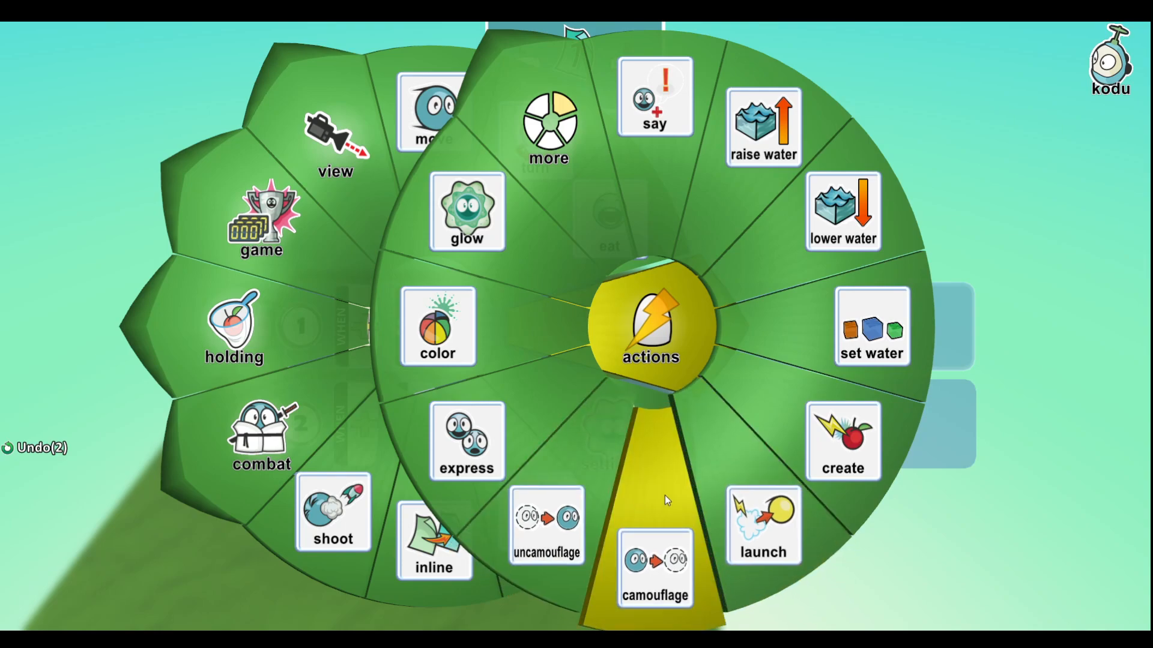
mouse_move(454, 445)
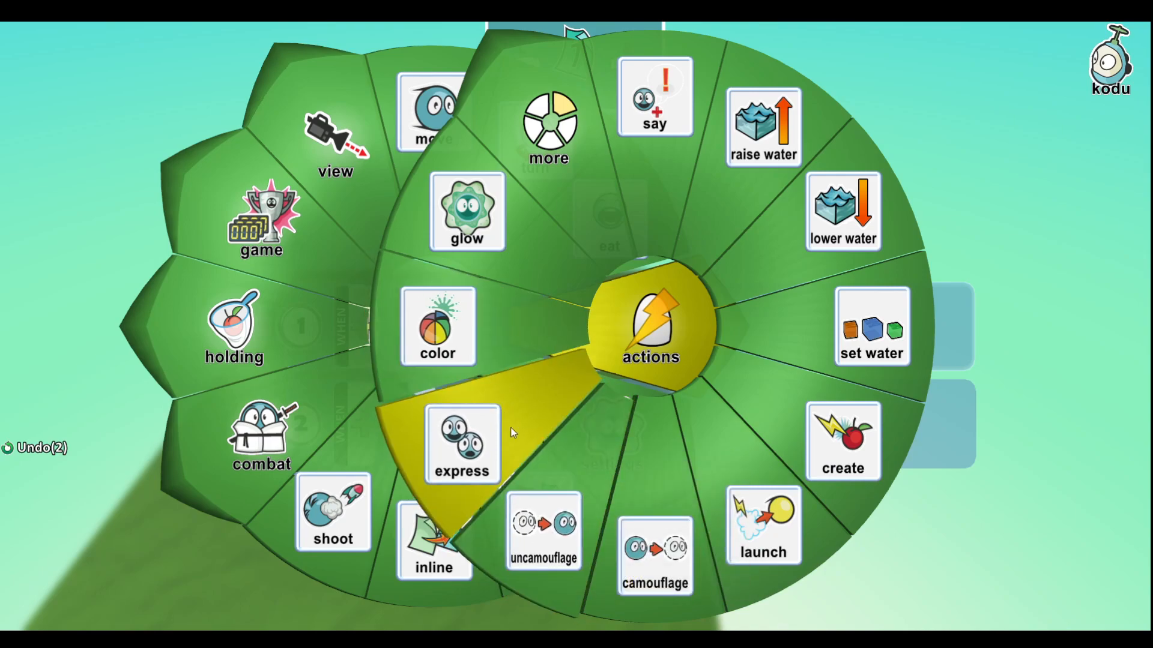
click(462, 448)
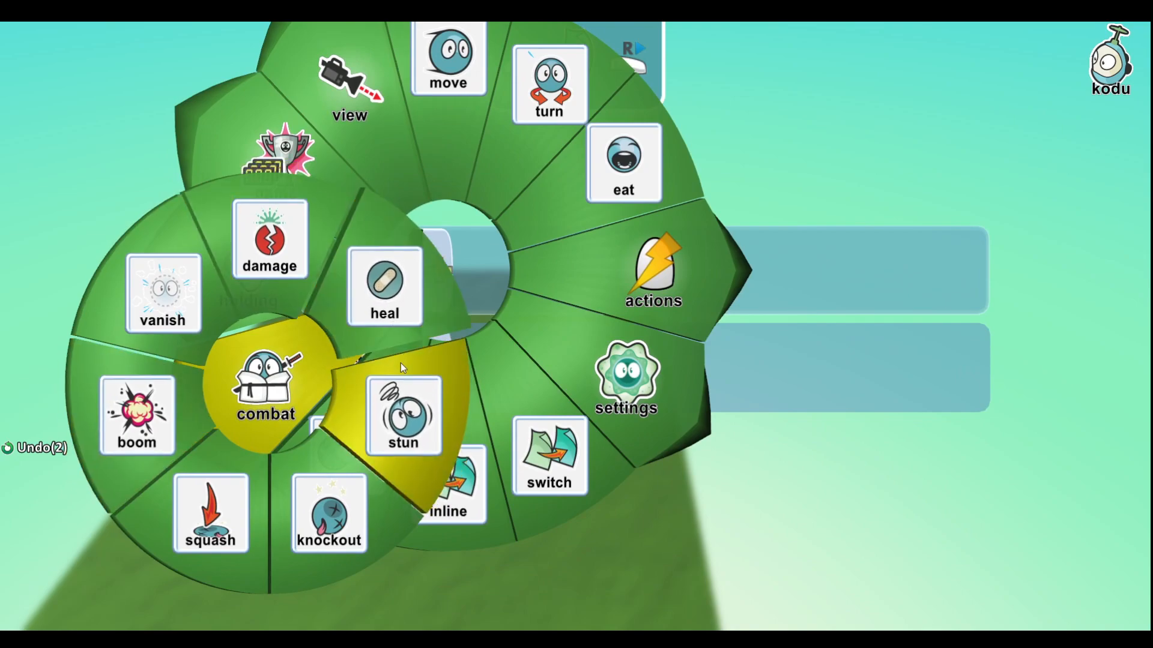
mouse_move(239, 525)
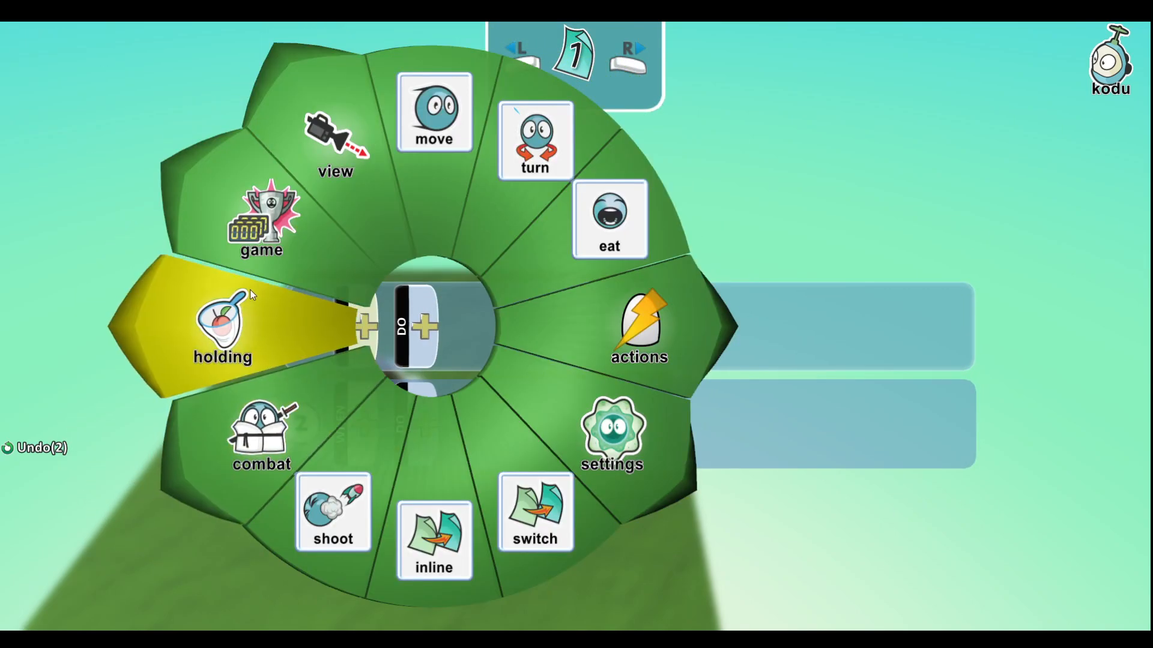
mouse_move(293, 327)
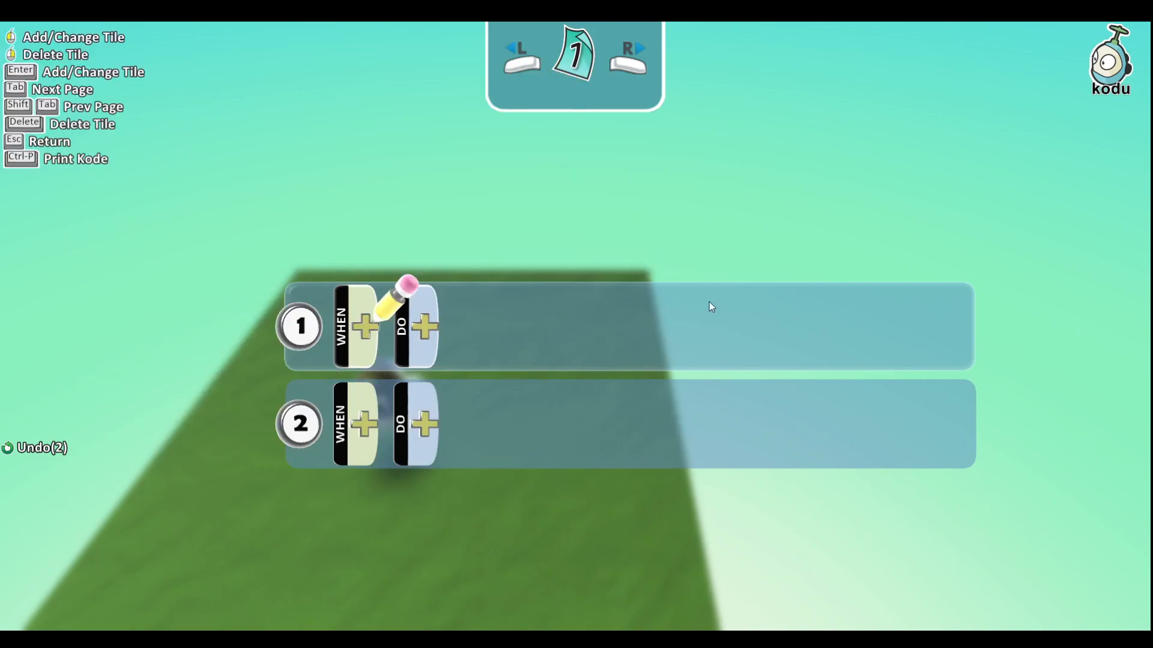
- Exit the program editor back to the world editor with the Kodu character
click(424, 325)
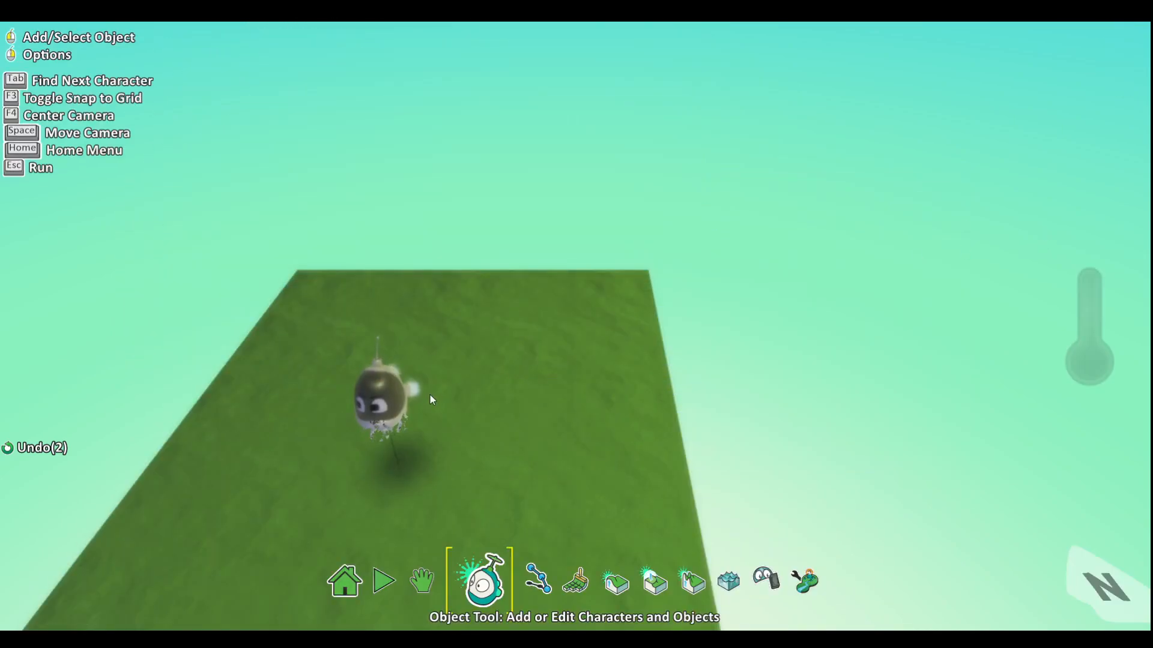
- Resize the Kodu character and adjust its height through its options
click(379, 400)
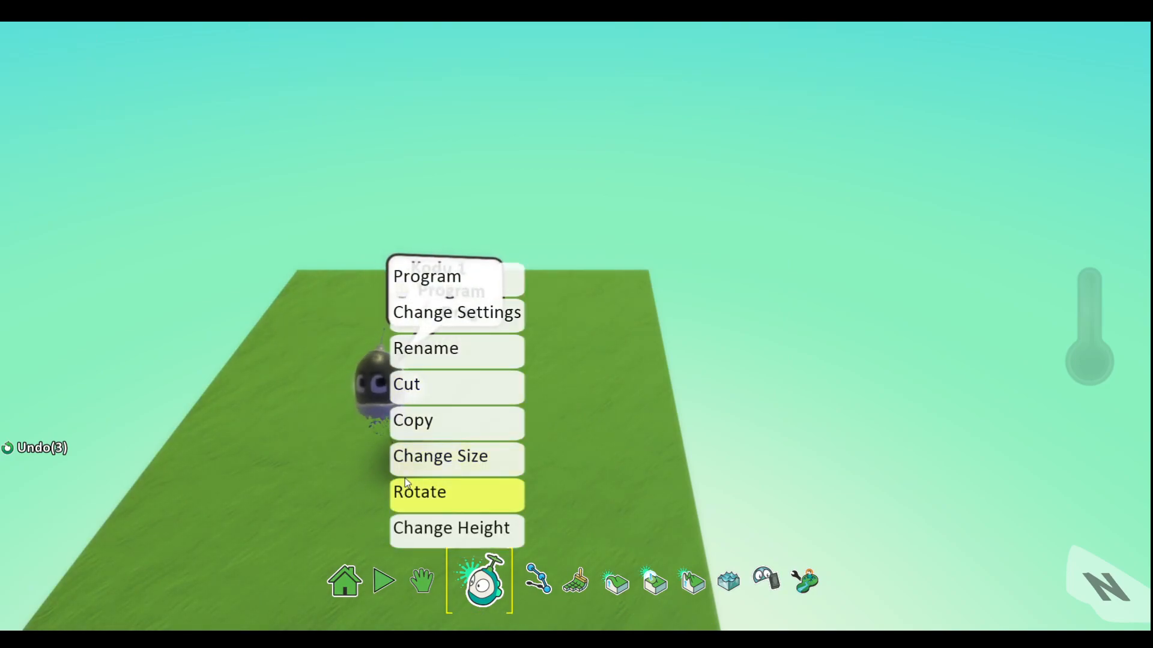
click(442, 456)
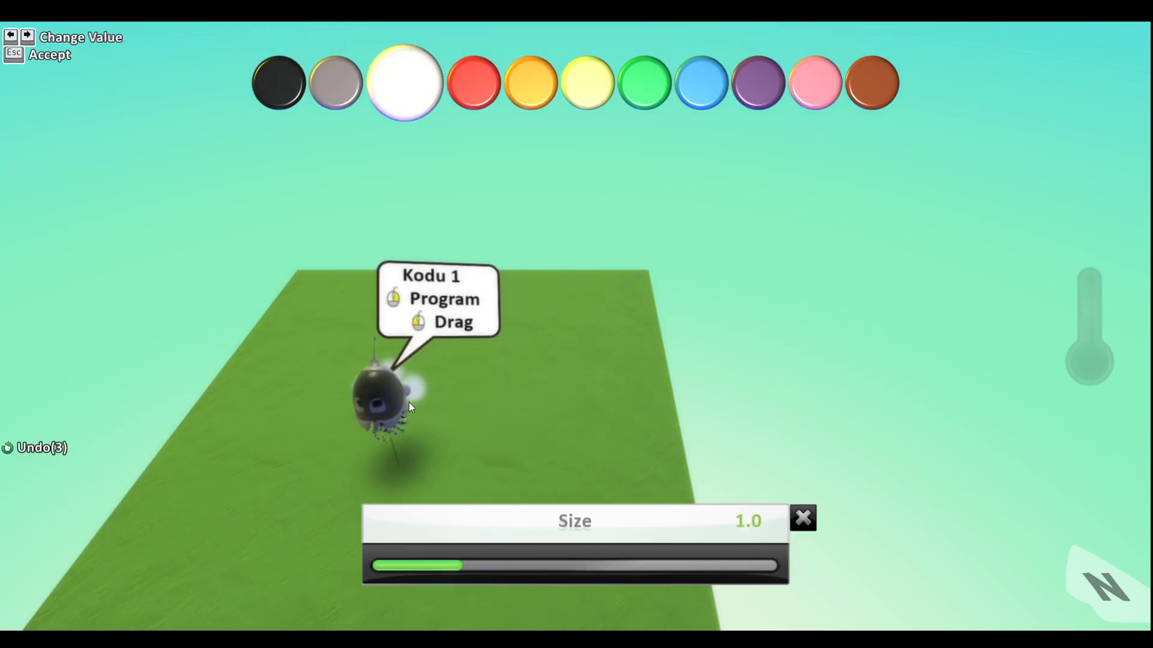
drag(448, 566, 658, 566)
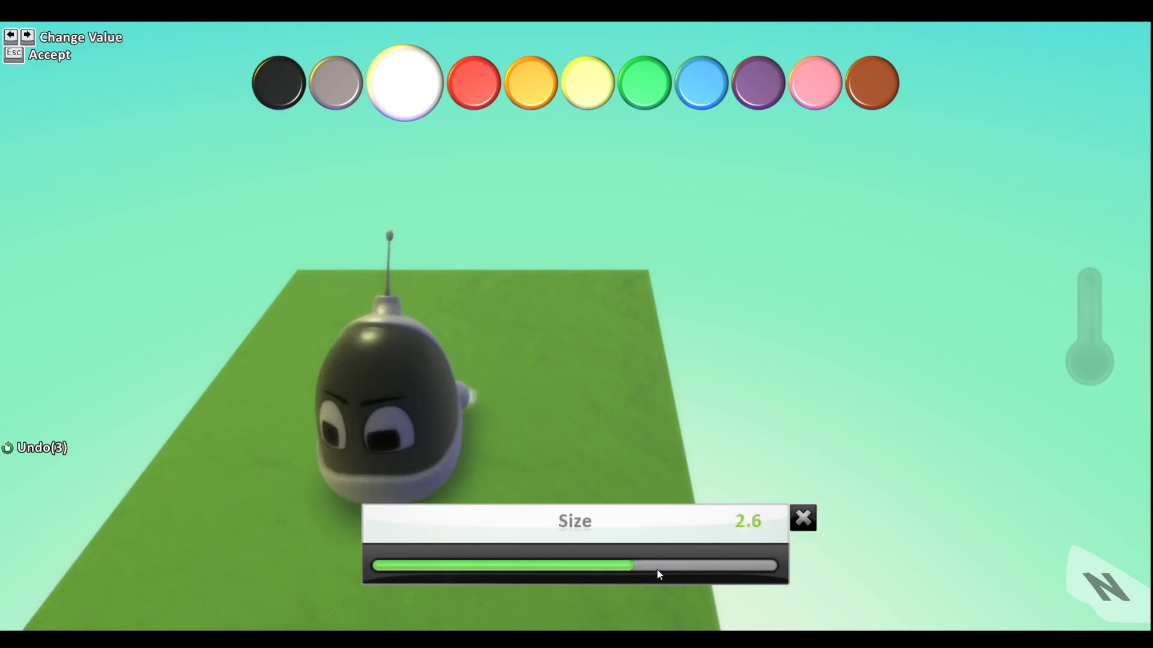
drag(656, 567, 488, 566)
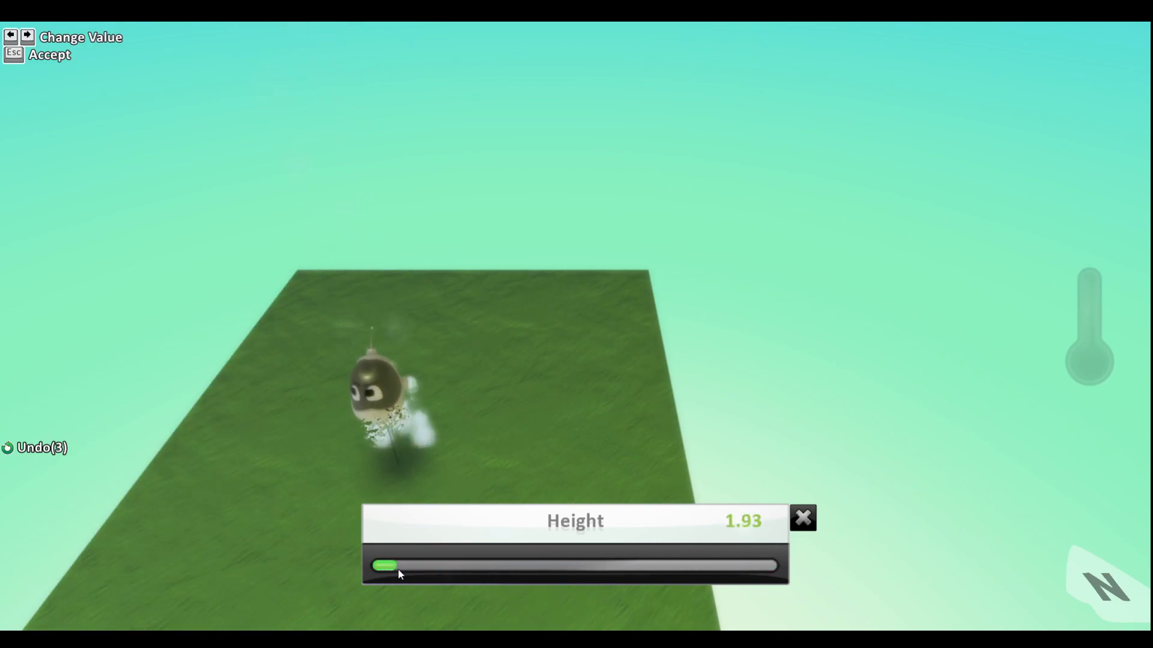
drag(386, 565, 379, 566)
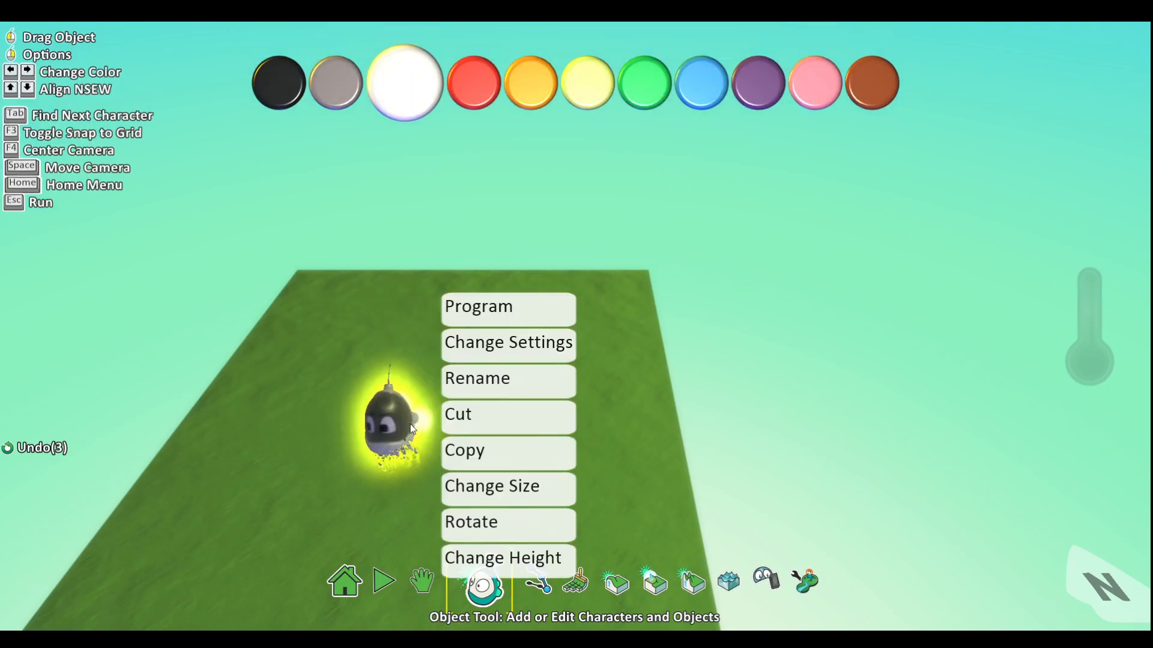
click(471, 522)
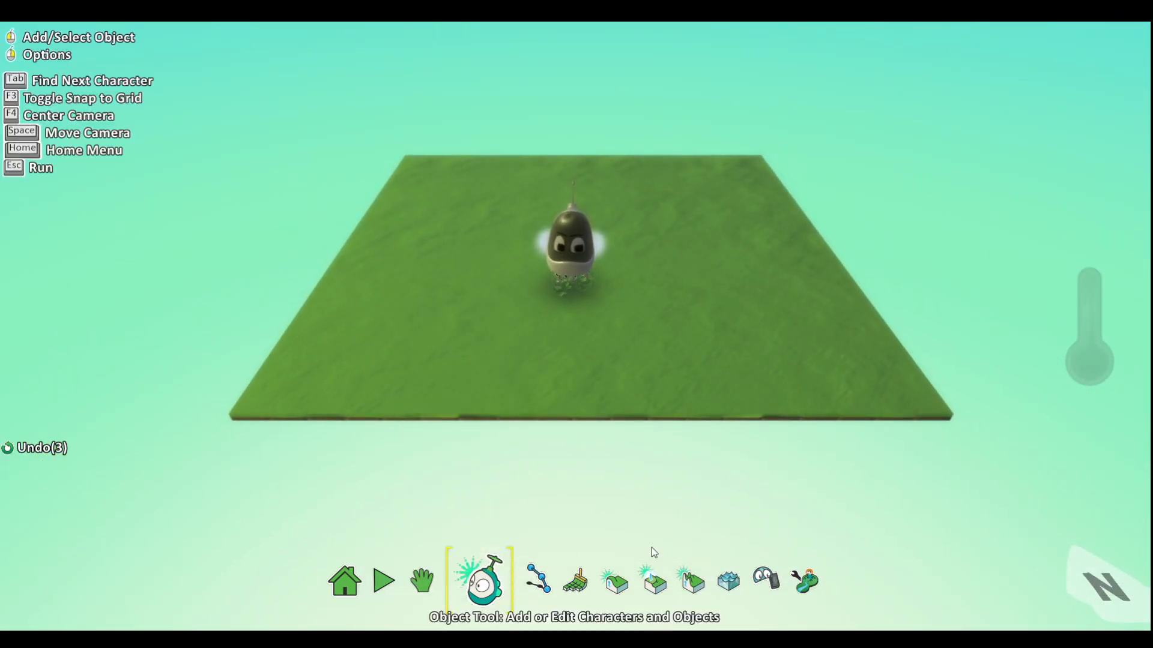
- Lay out a plain path's connected nodes around the Kodu with the Path Tool
click(442, 579)
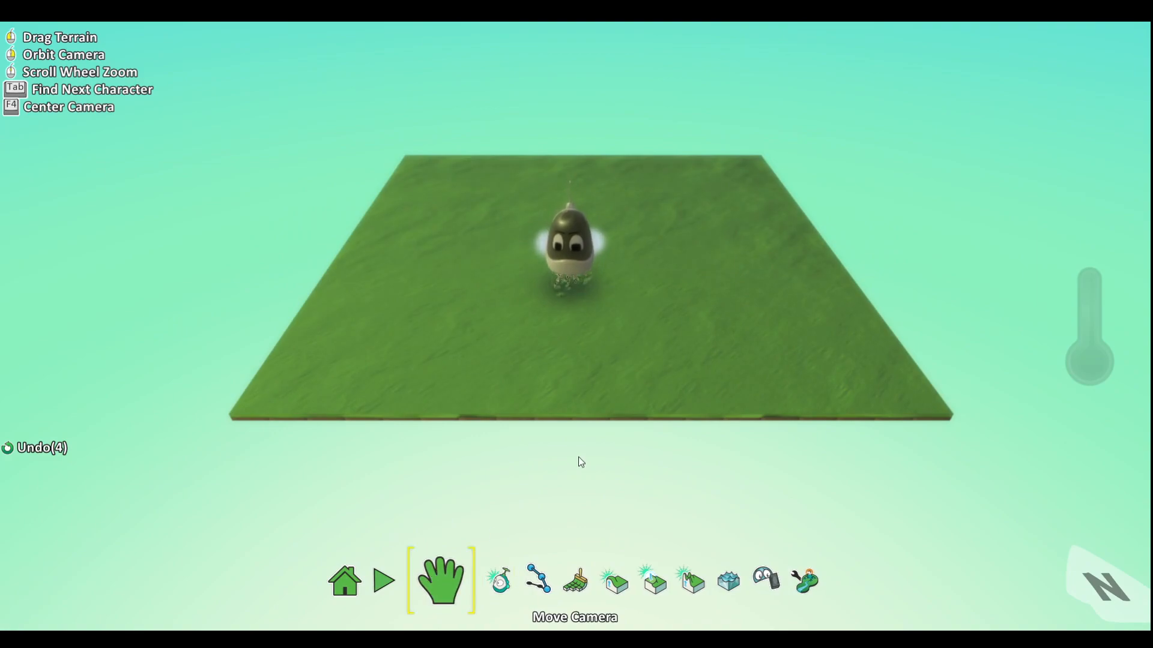
click(519, 580)
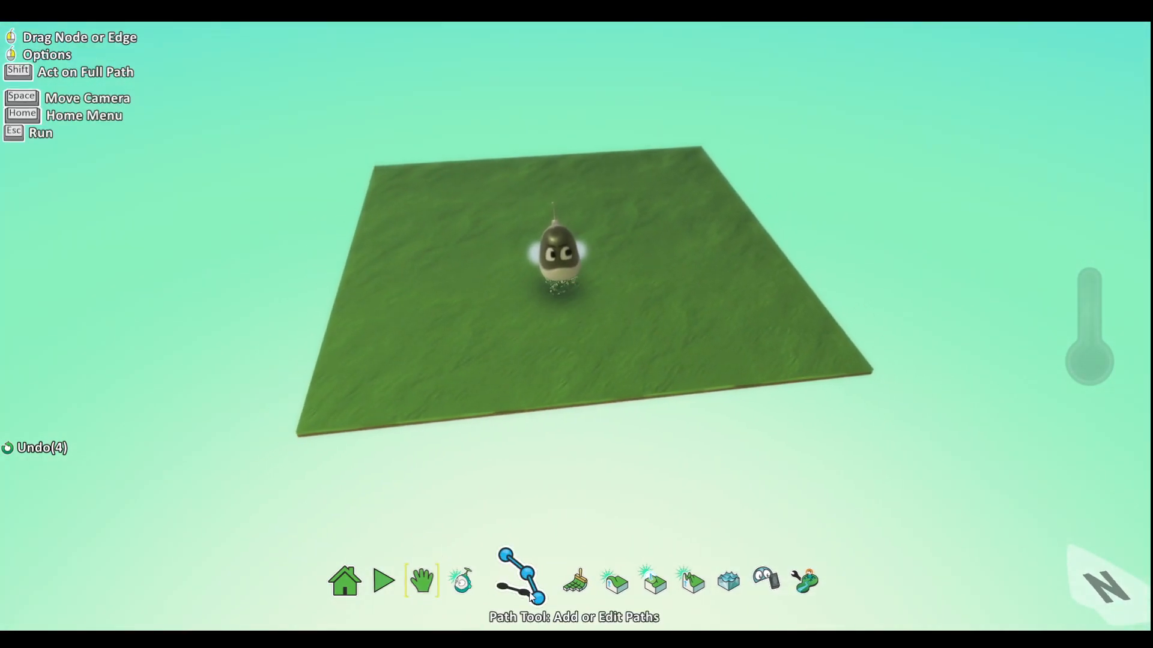
click(518, 581)
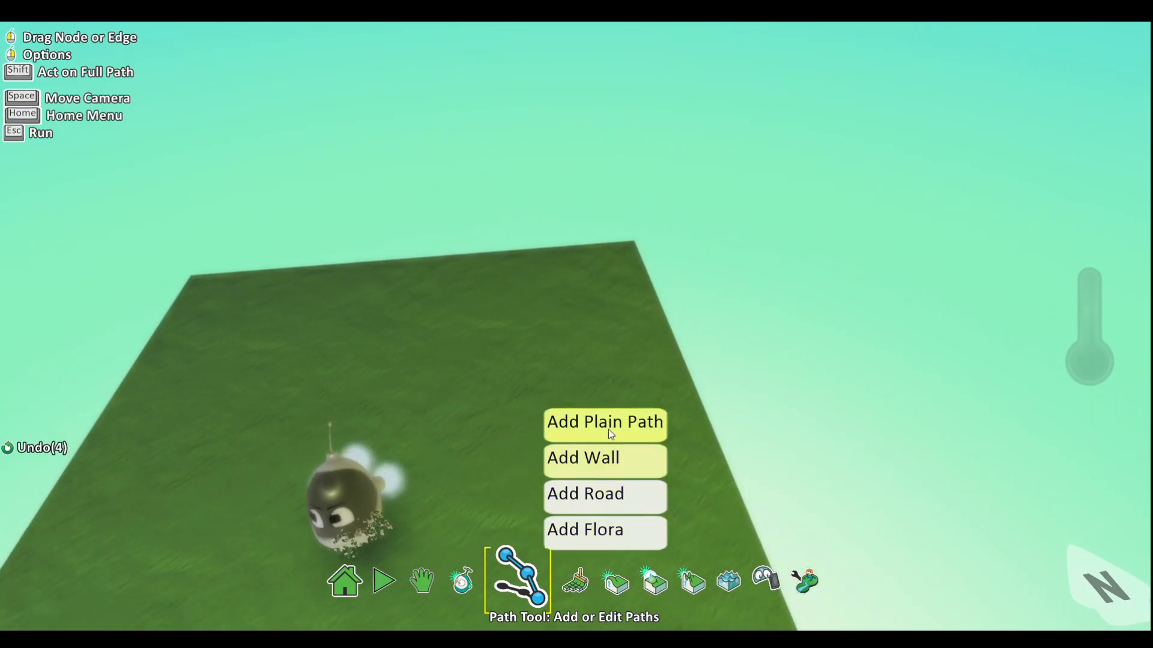
click(603, 423)
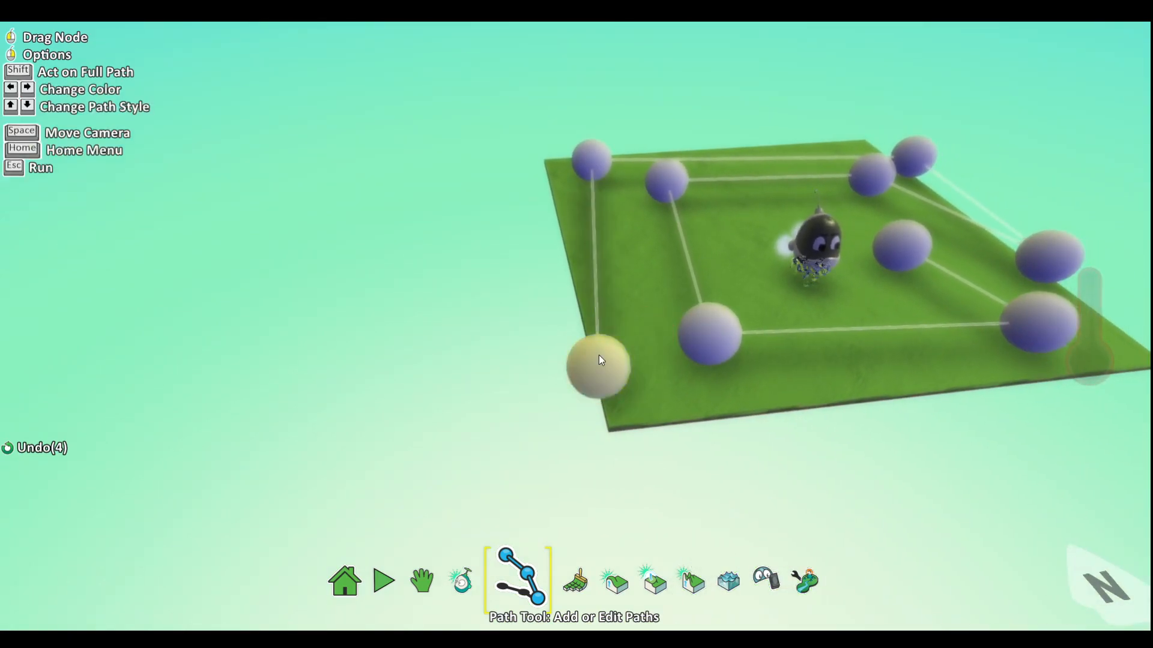
click(559, 580)
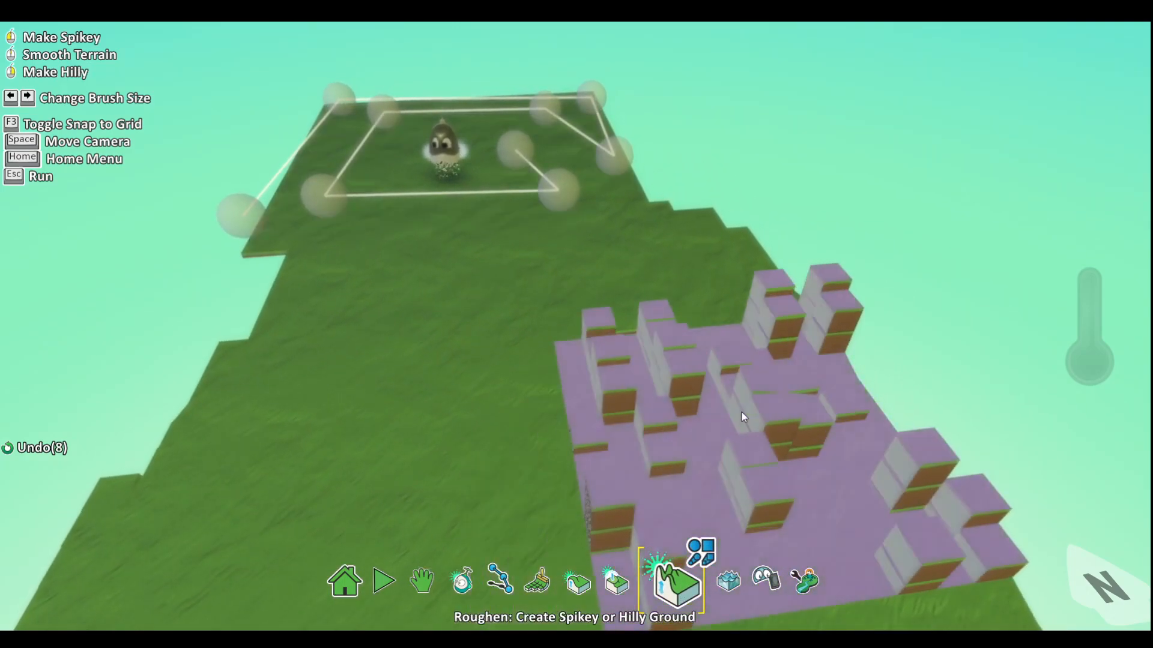
- Flatten the spiky terrain patch into stepped grass ground around the path
click(638, 580)
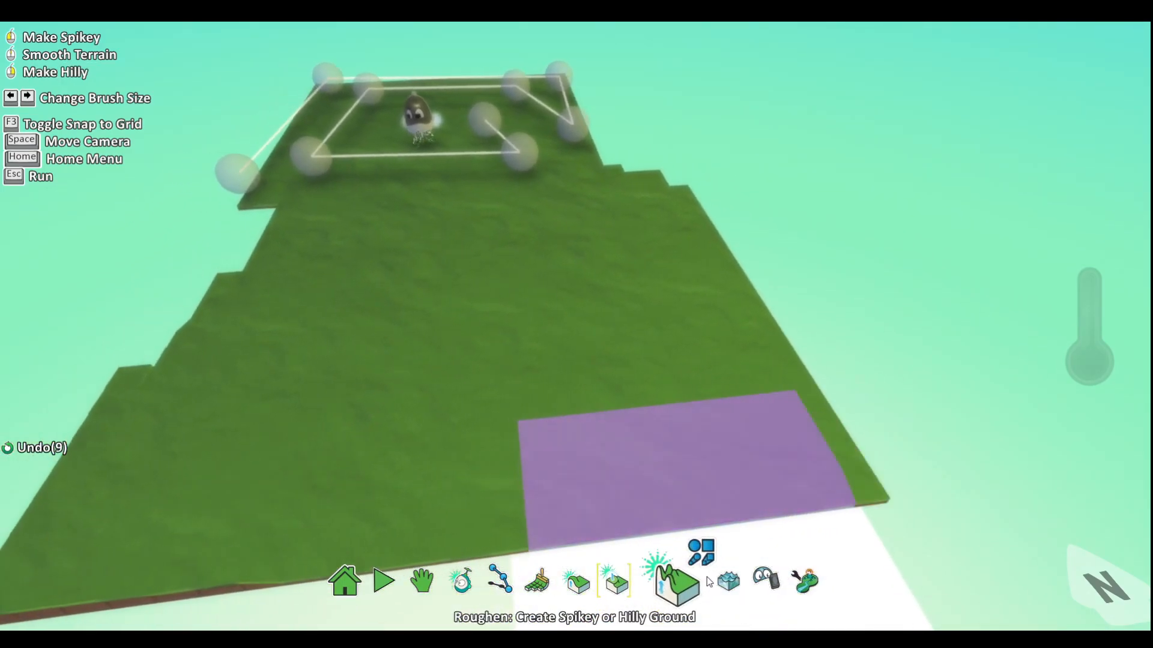
click(597, 580)
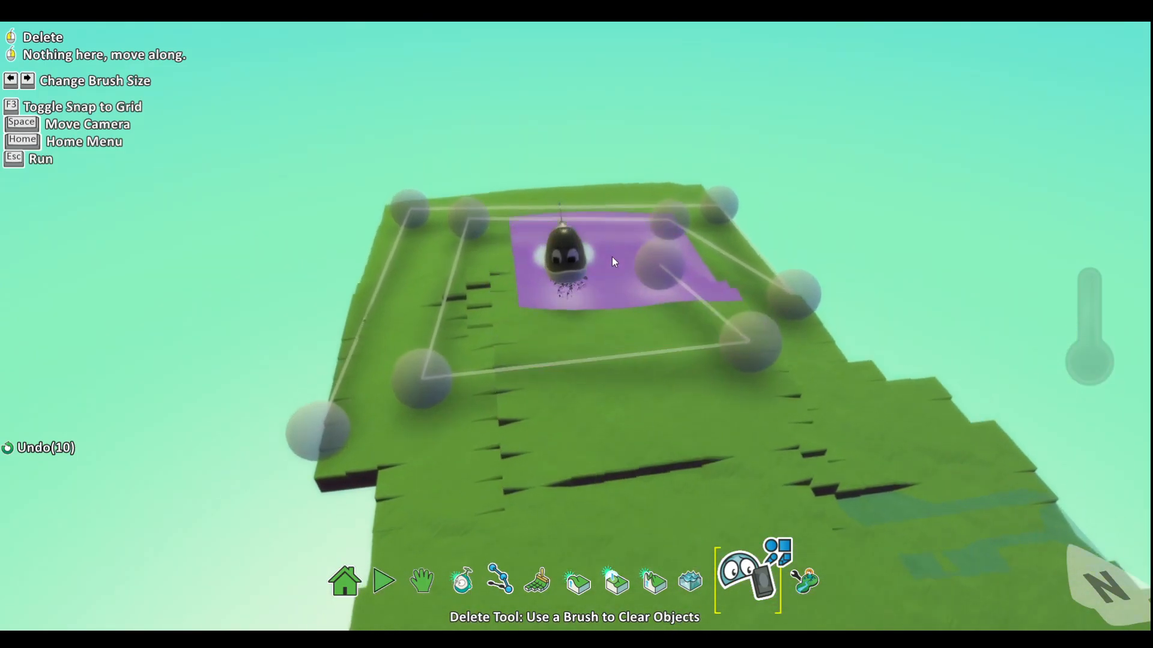
- In World Settings, give the world a clear blue sky and try Dark and other lighting presets
click(787, 580)
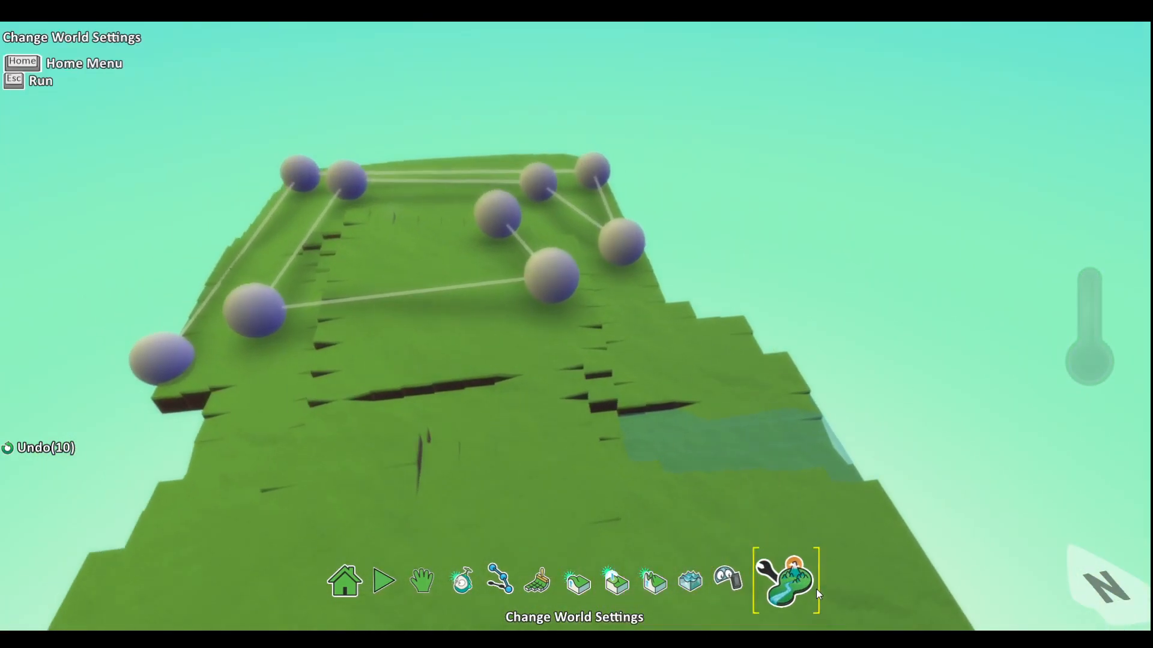
click(786, 579)
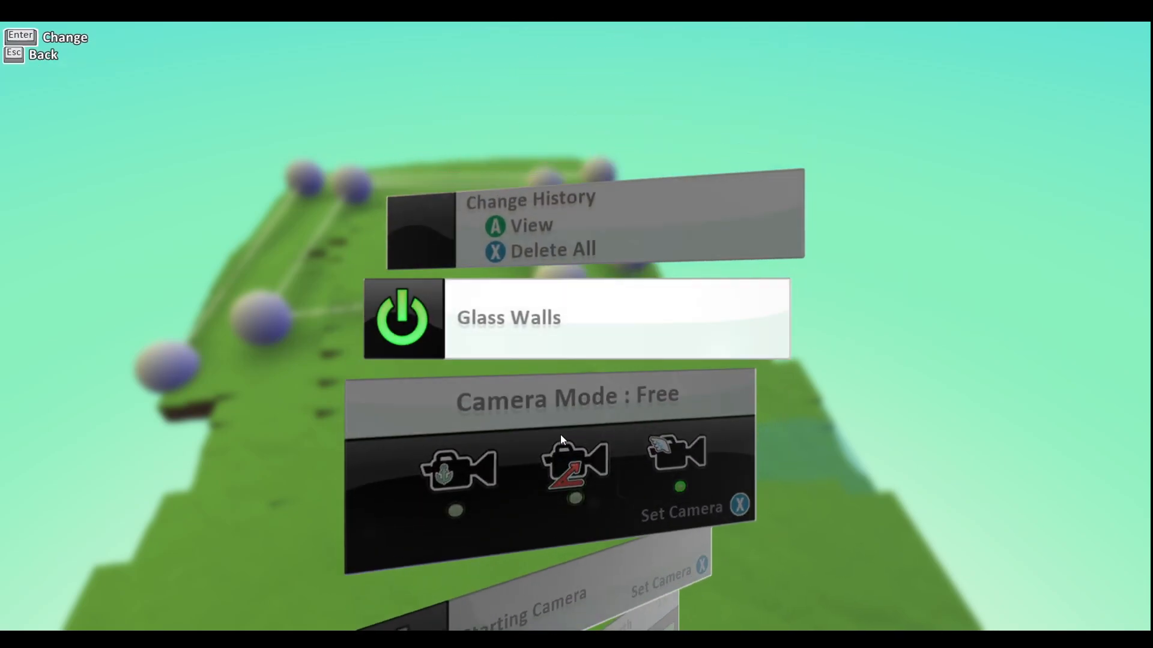
scroll(down, 3)
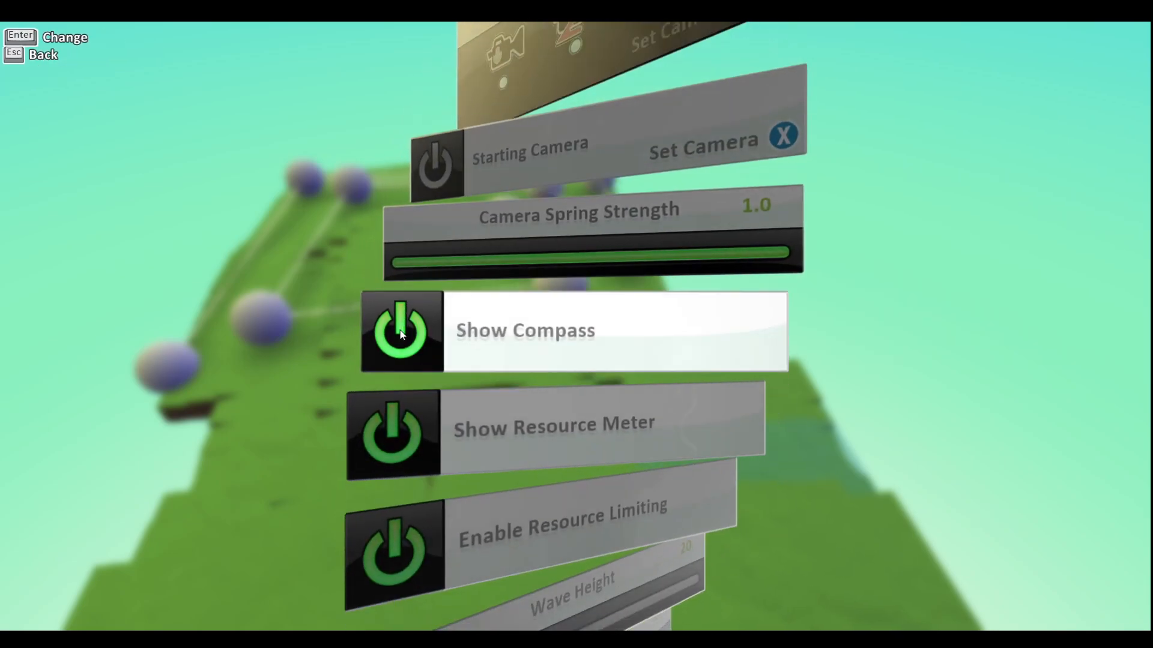
click(401, 331)
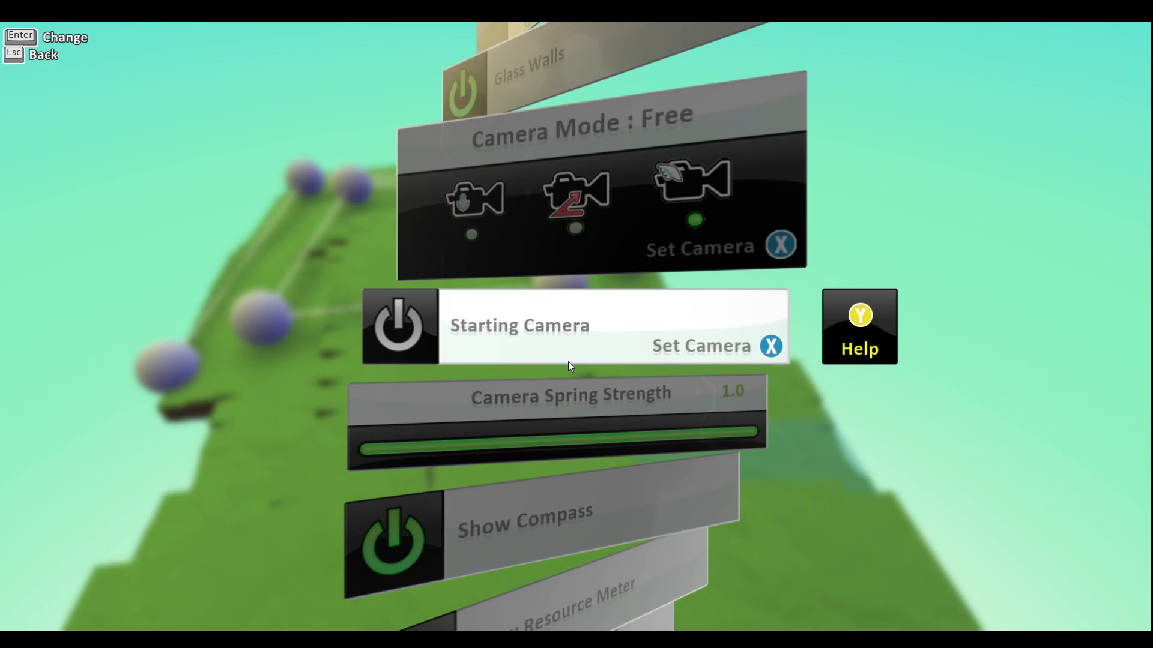
scroll(down, 3)
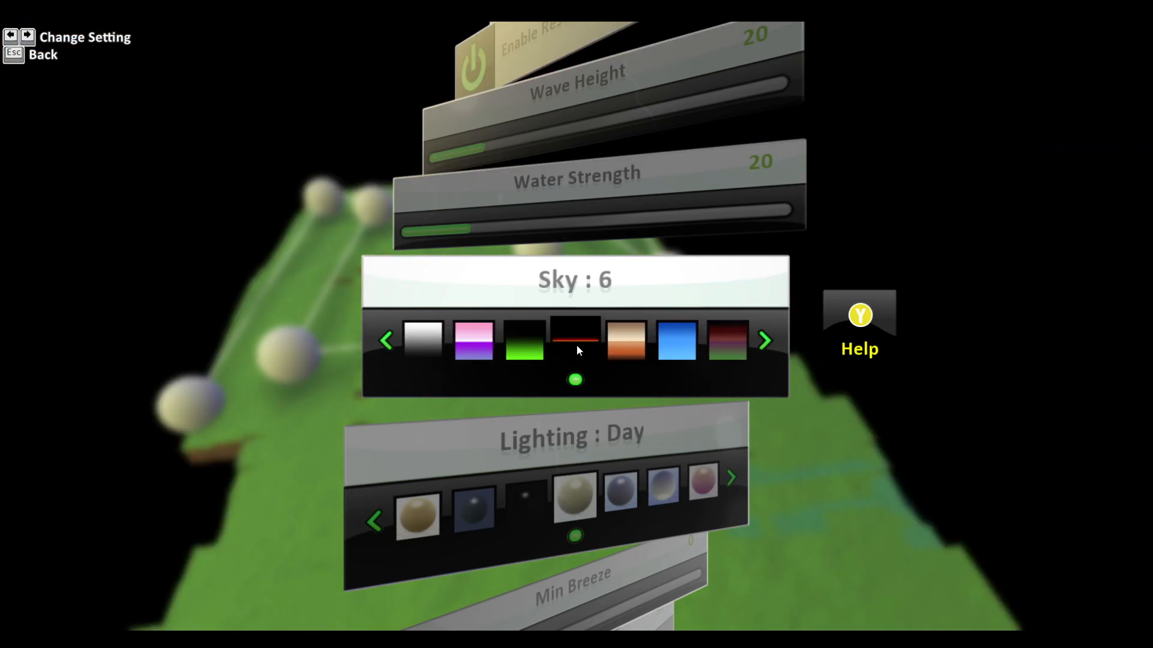
click(764, 340)
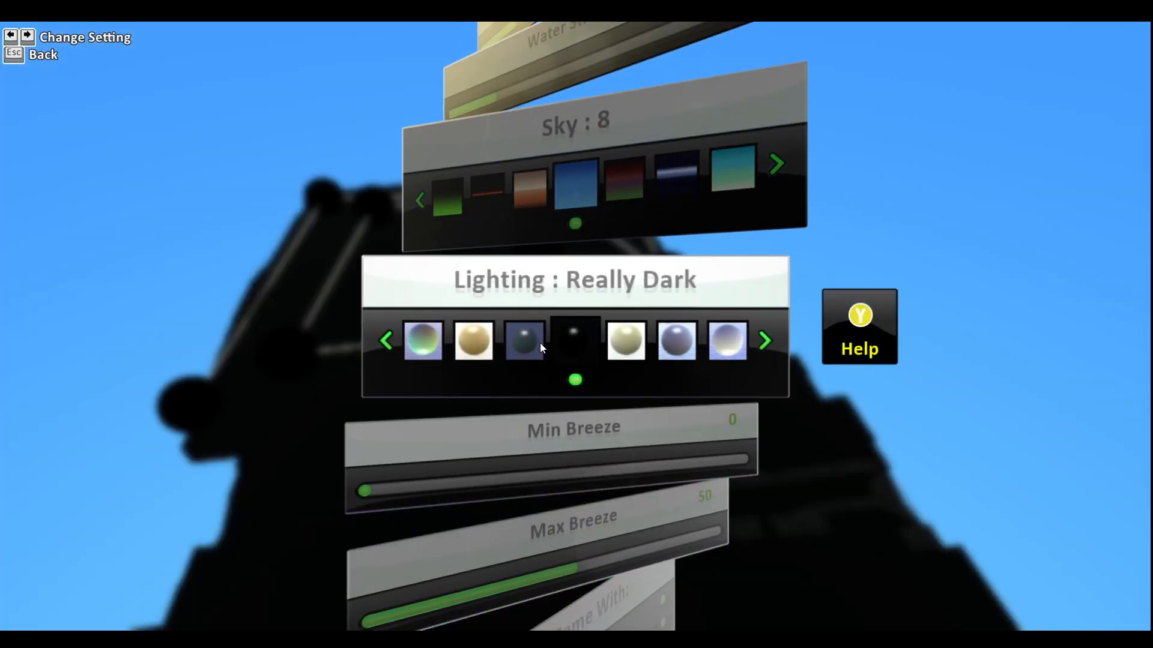
click(764, 341)
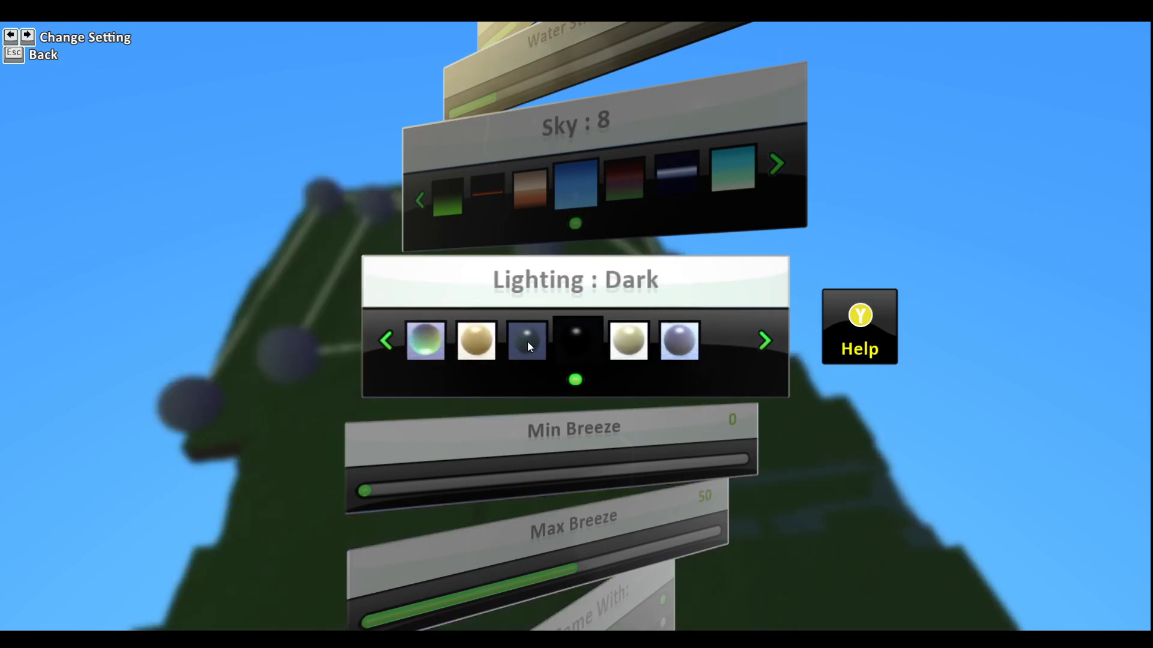
click(764, 340)
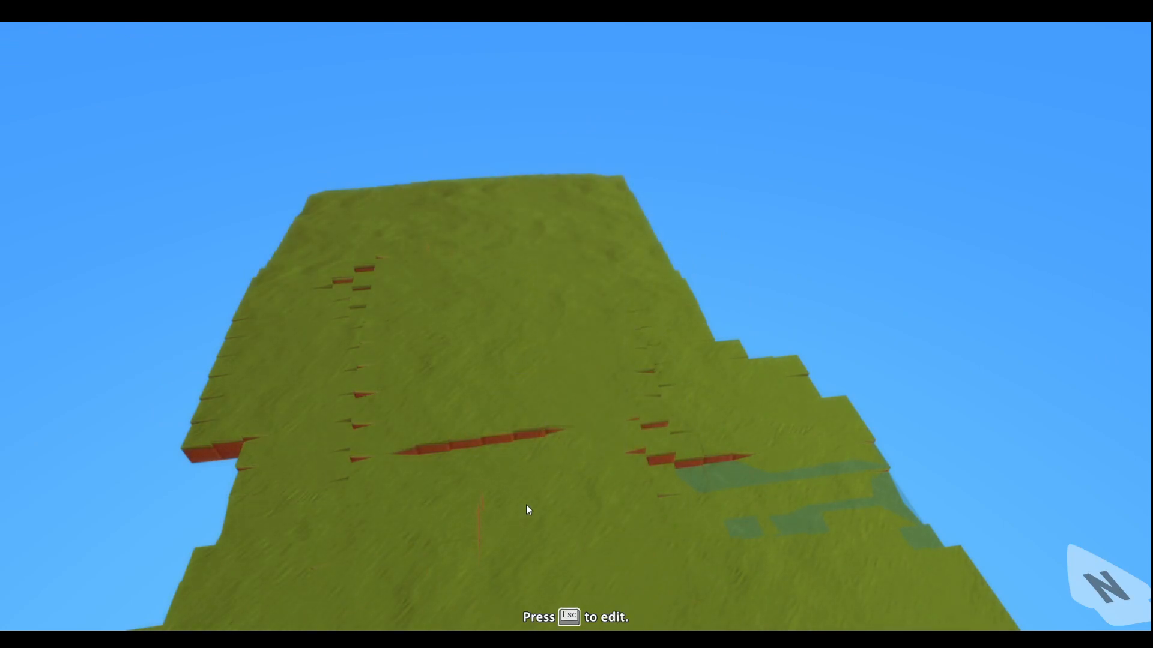
- Stop the world, label the white on-screen button 'teheruhgr', and return to the editor
key(Escape)
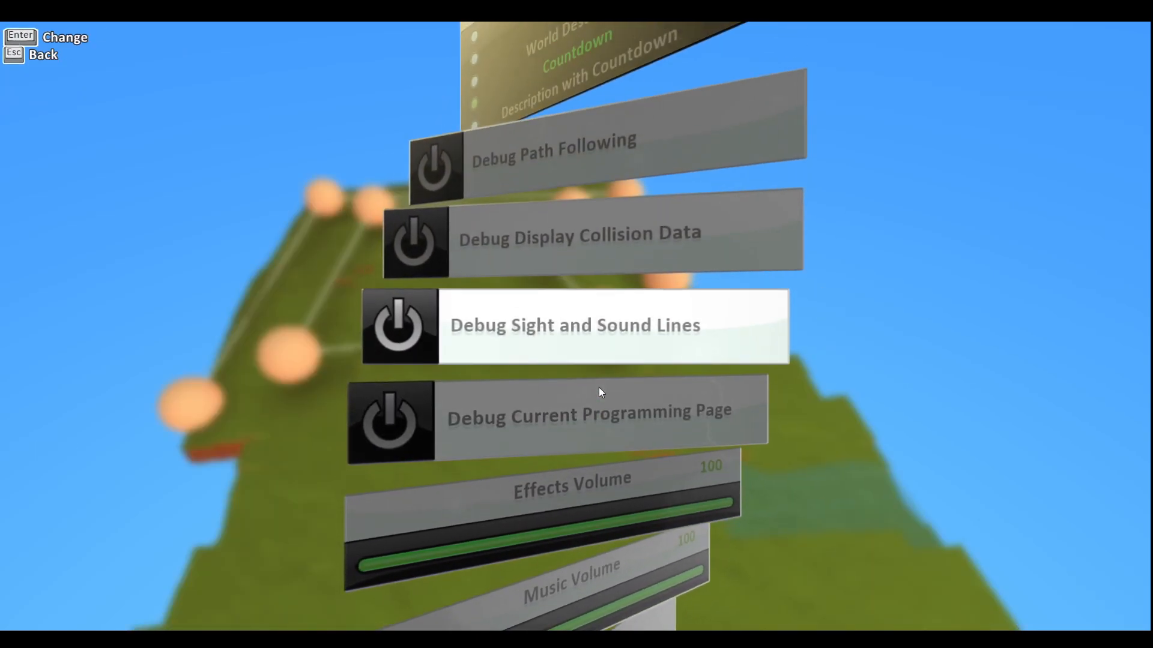
scroll(down, 3)
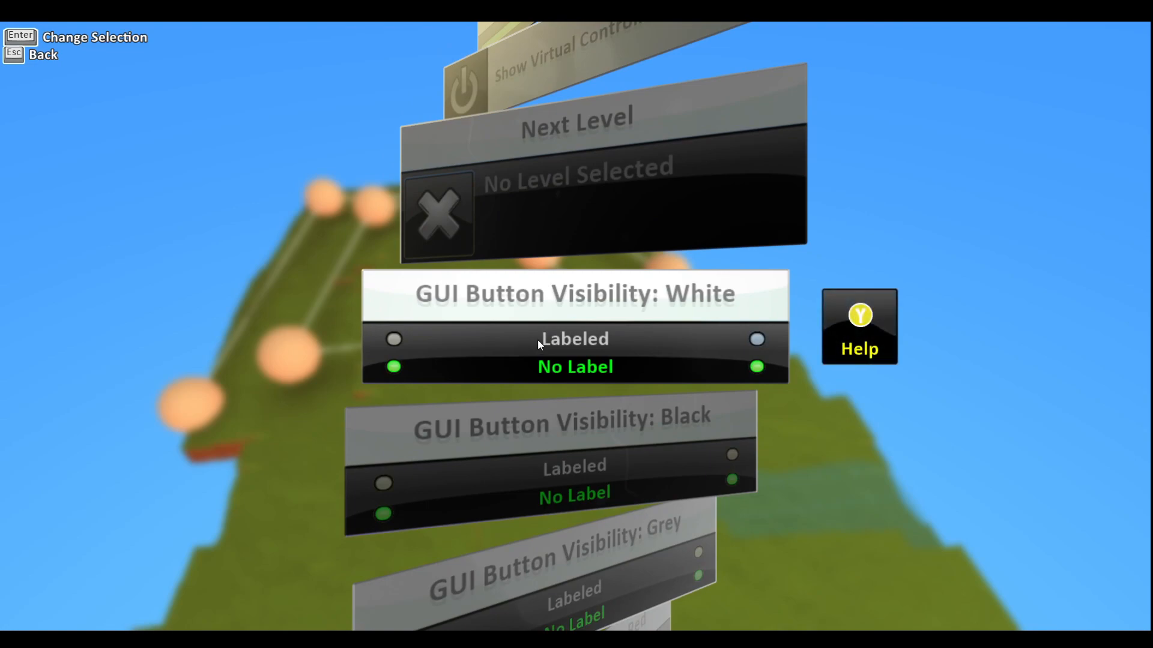
click(575, 339)
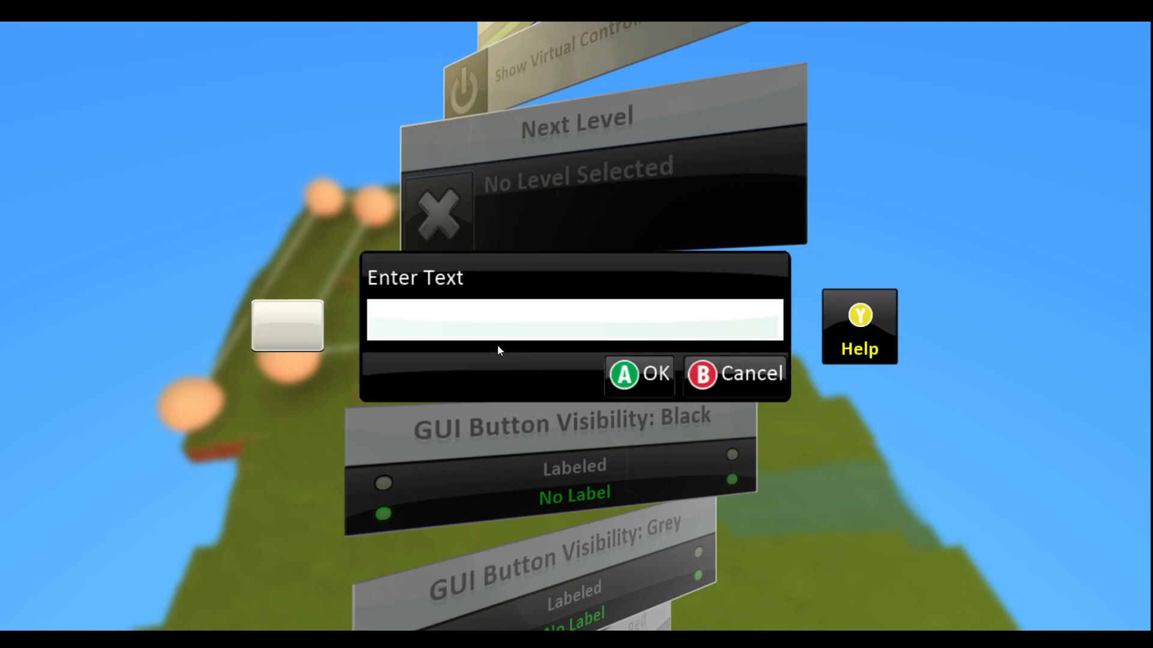
text(teheruhgr)
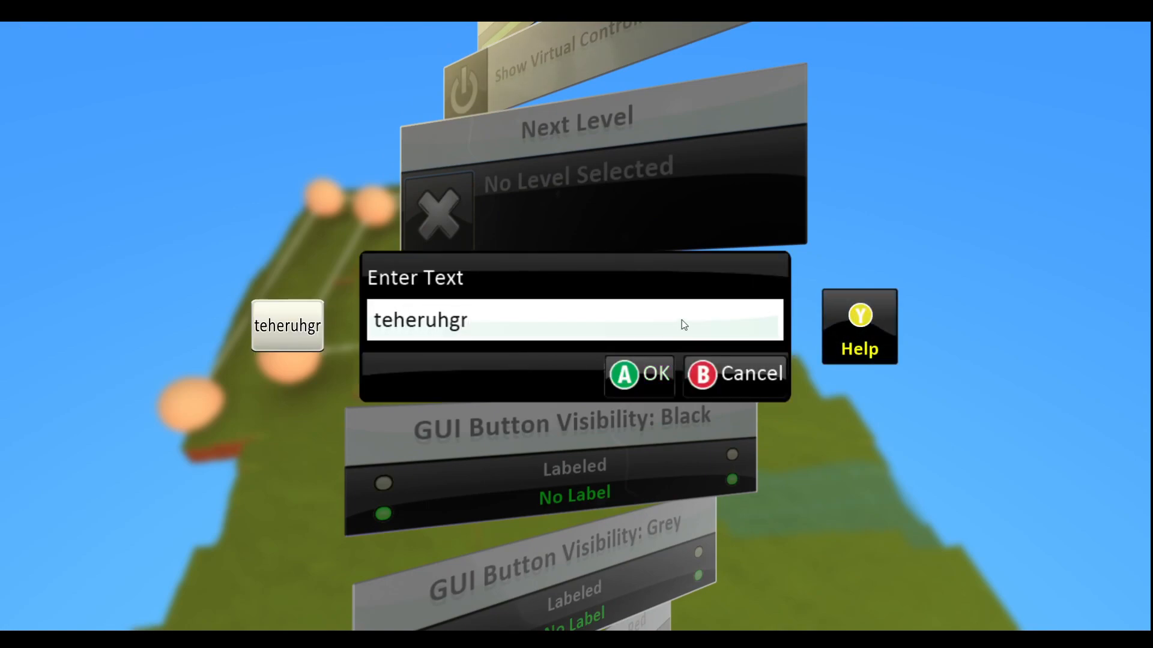
click(639, 375)
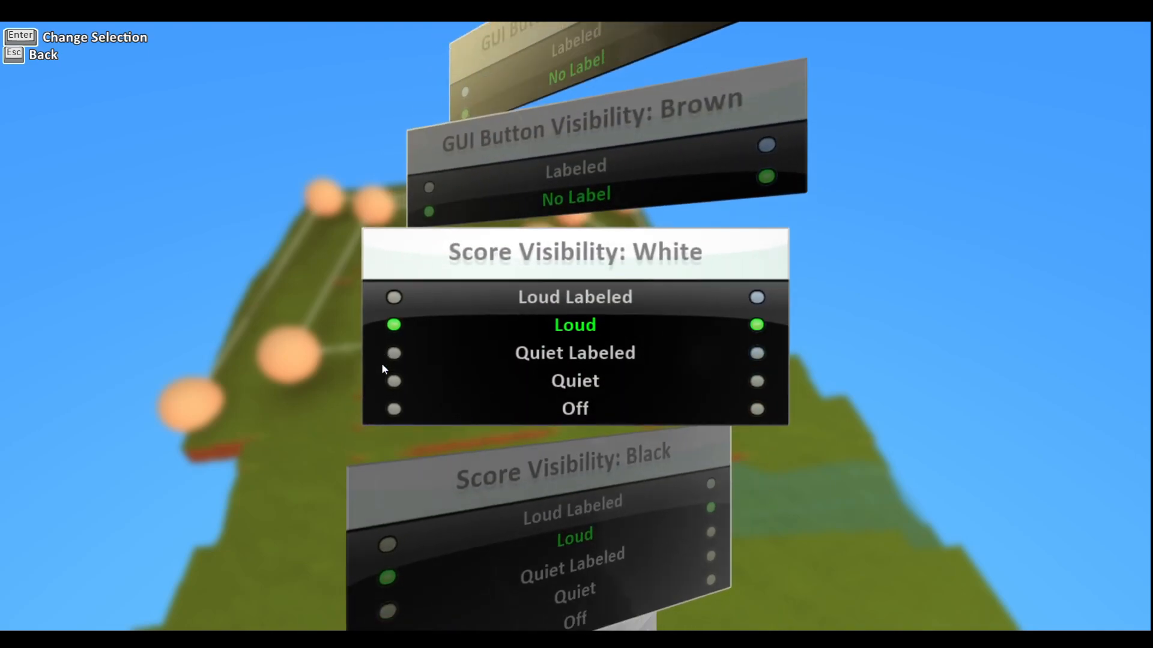
mouse_move(433, 301)
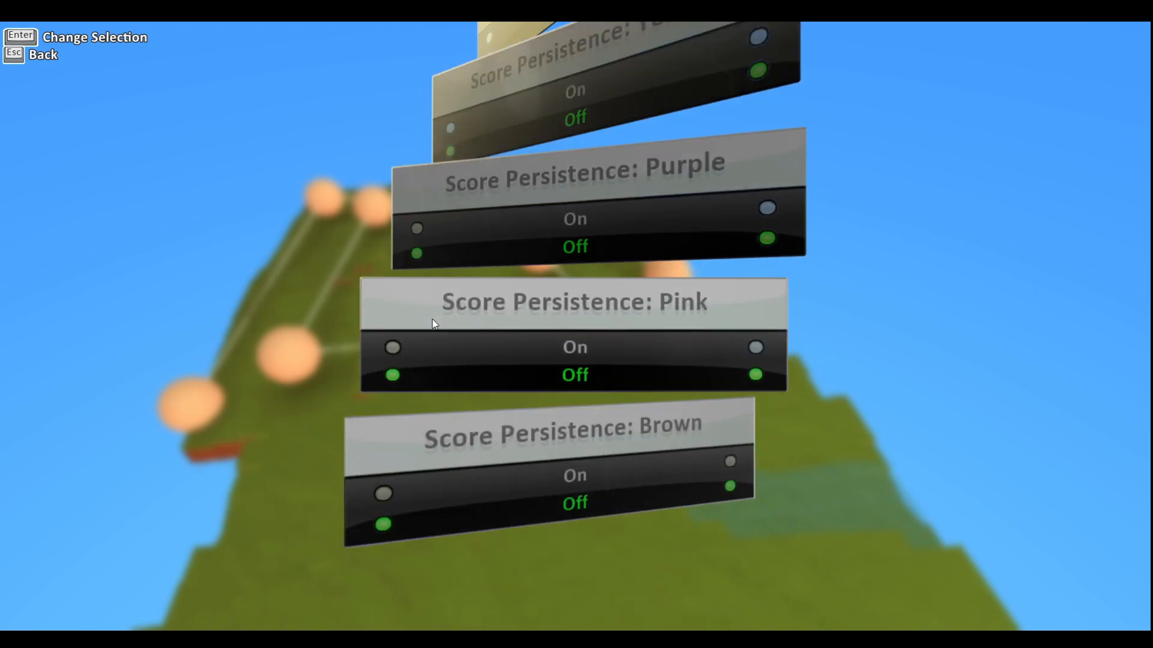
key(Escape)
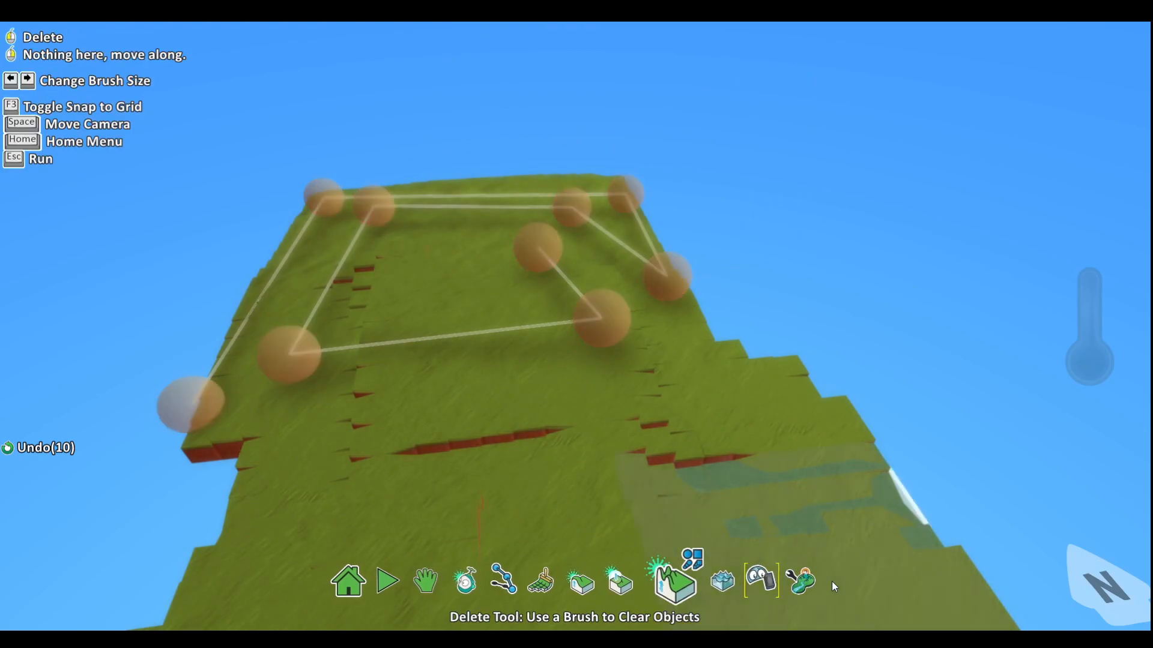
- Undo the last world edit from the Object Tool, then return to the Object Tool via Move Camera
click(464, 580)
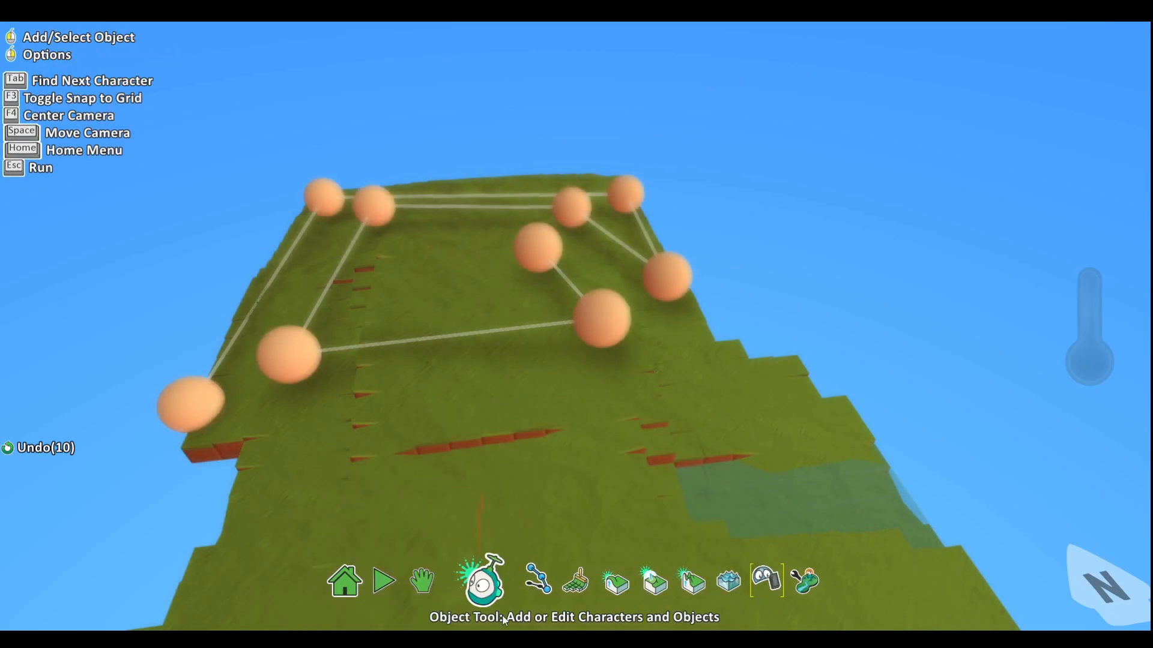
click(482, 580)
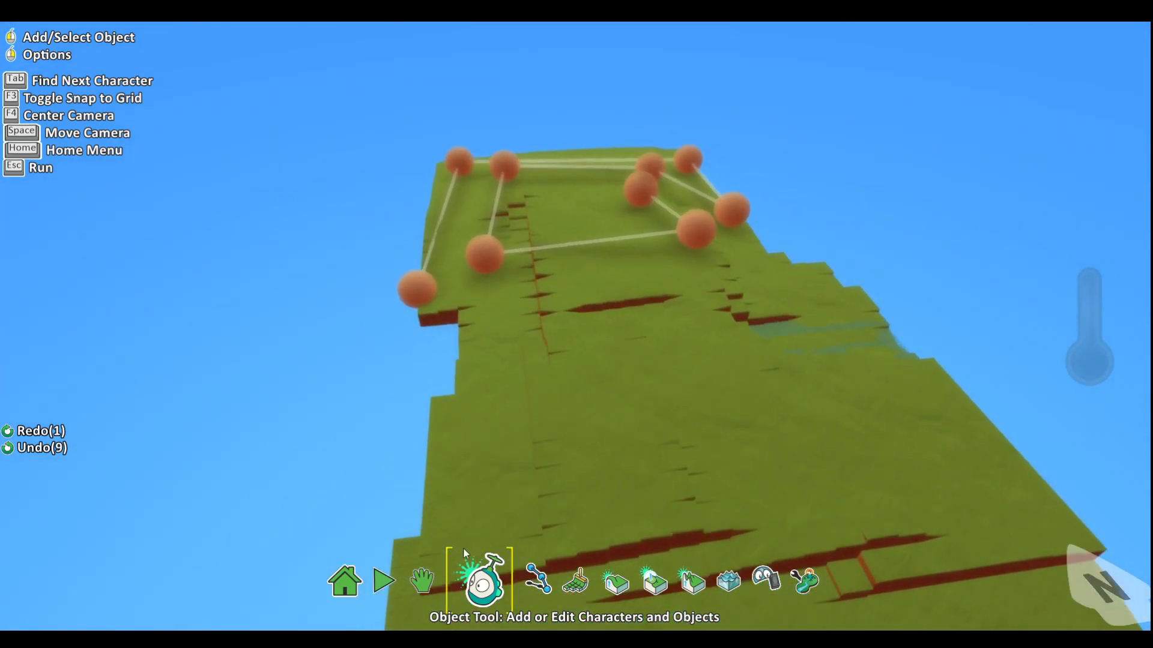
click(440, 580)
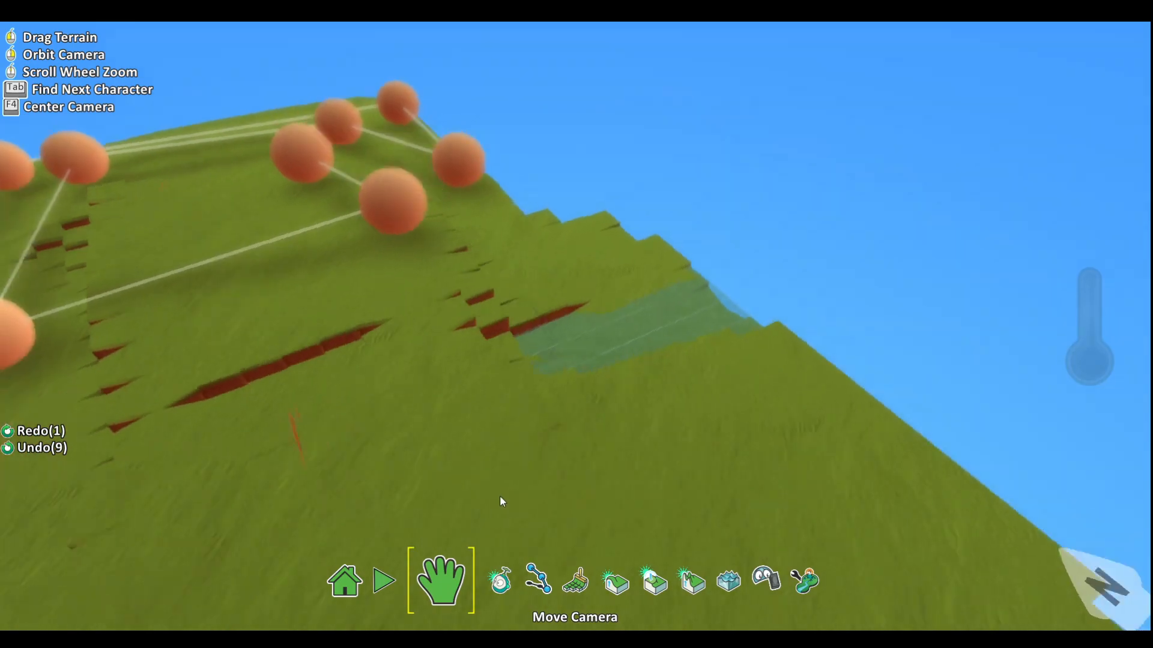
click(481, 580)
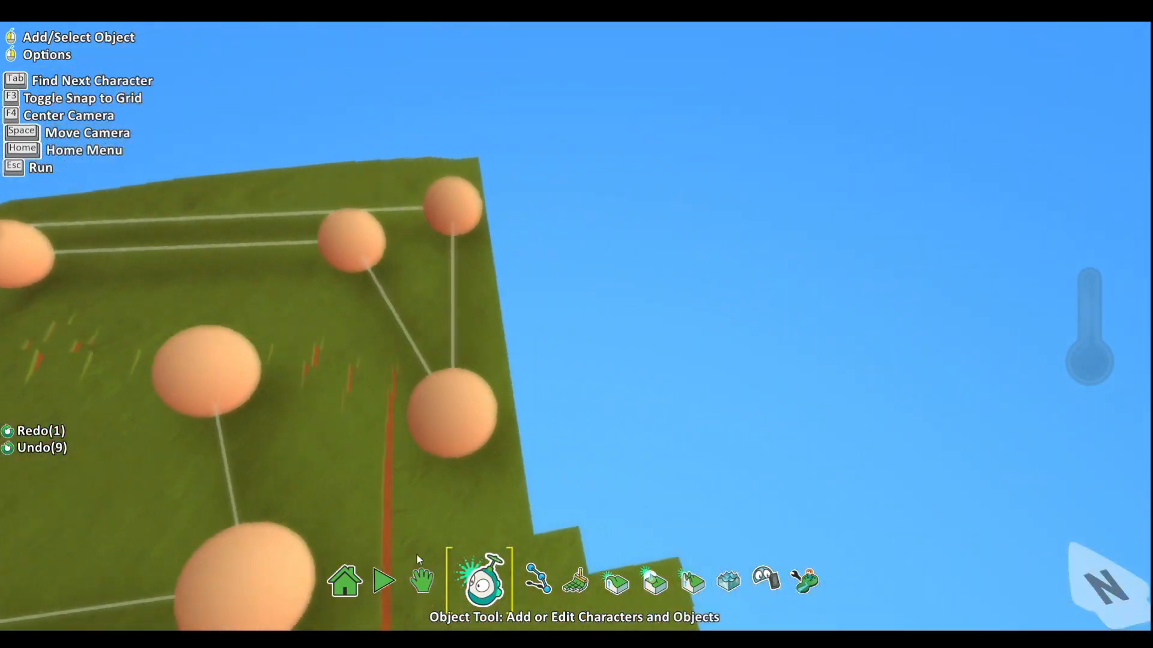